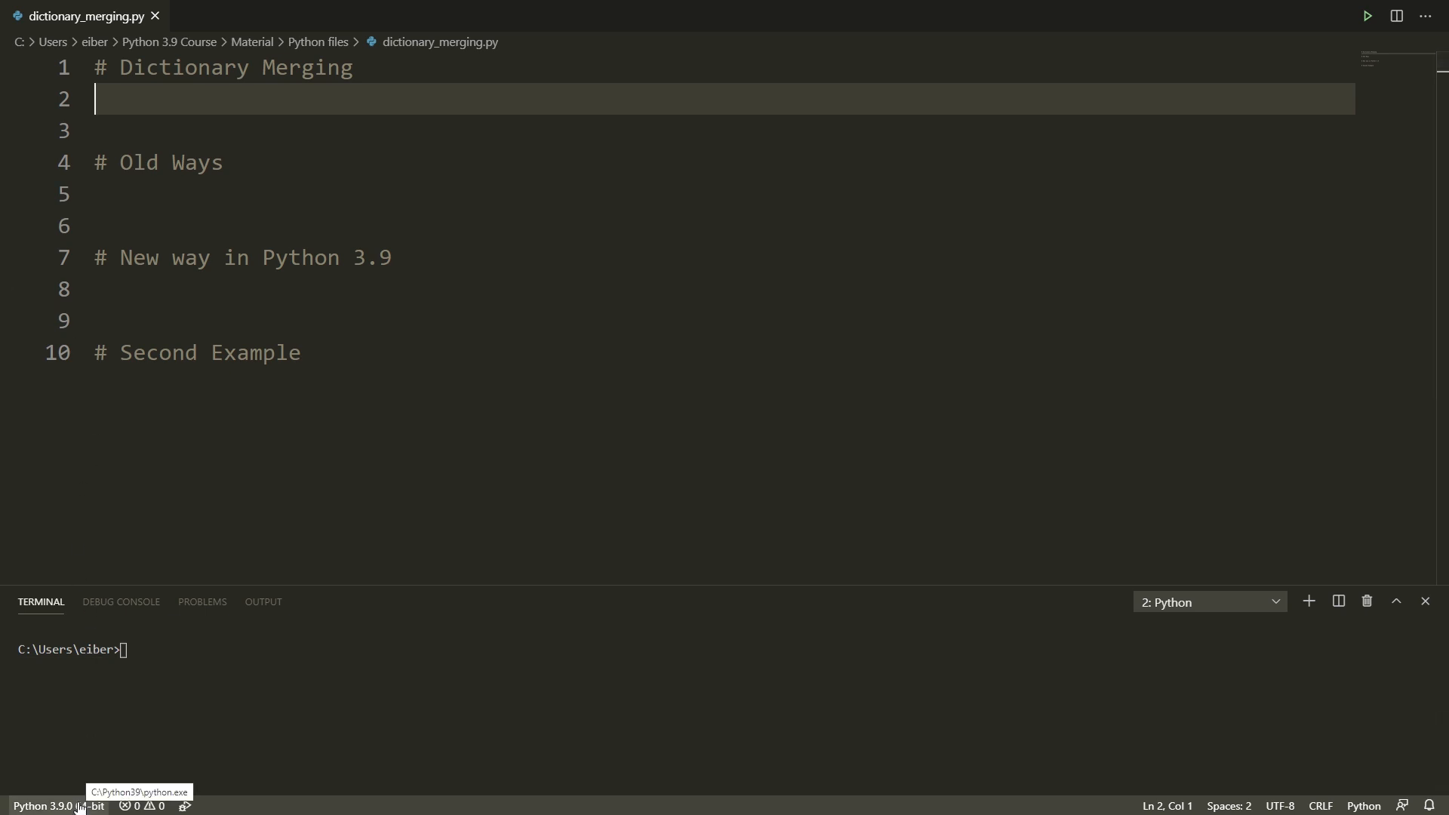
# - Type dict1 = {'apples': 5, 'oranges': 3, 'bananas': 7} and dict2 on lines 2–3
pyautogui.write("dict1 = {'apples': 5, 'oranges': 3, 'bananas': 7}")
pyautogui.write("dict2 = {'apples': 7, 'oranges': 4, 'pineapples': 1}")
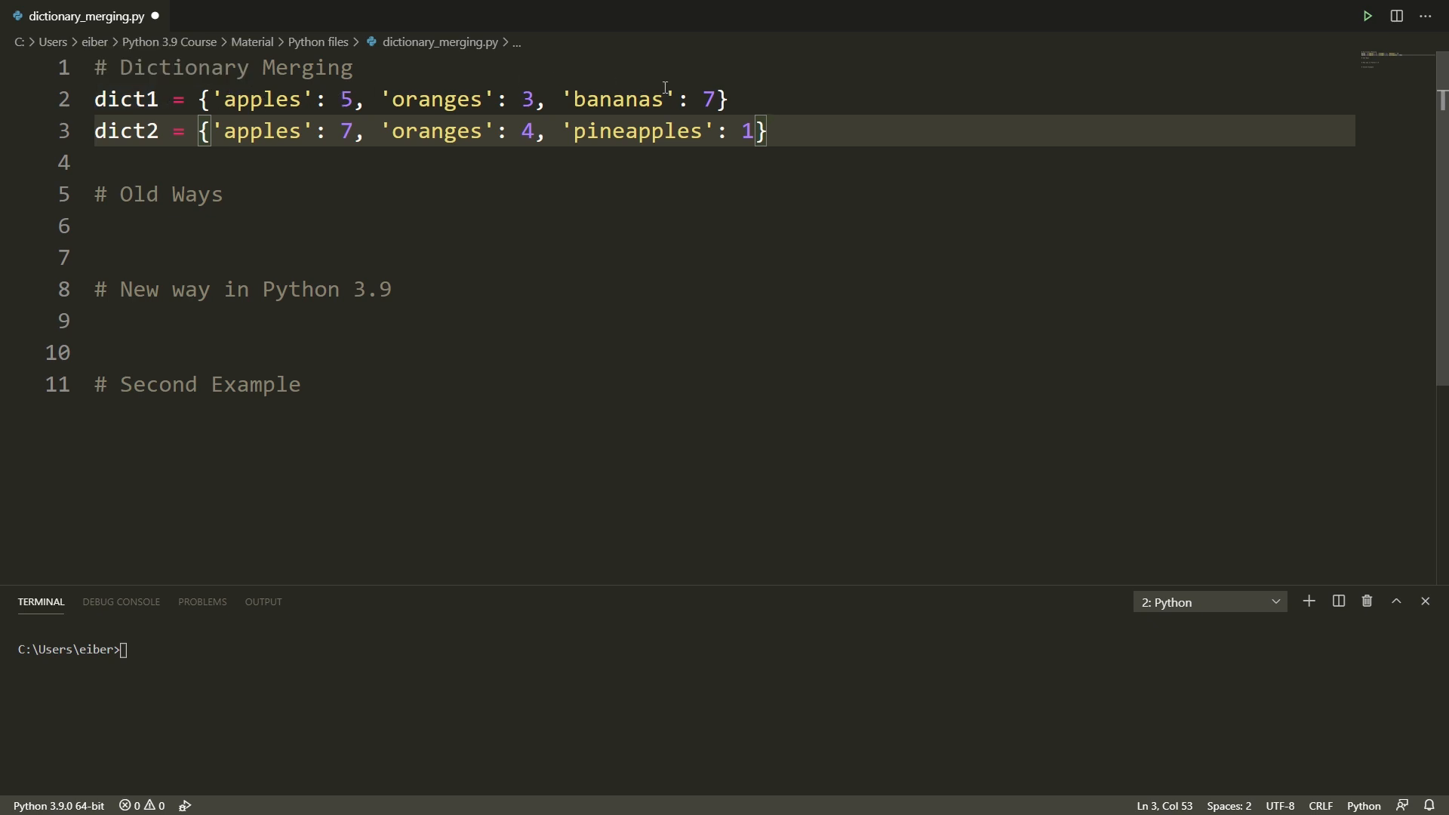
pyautogui.moveTo(444, 143)
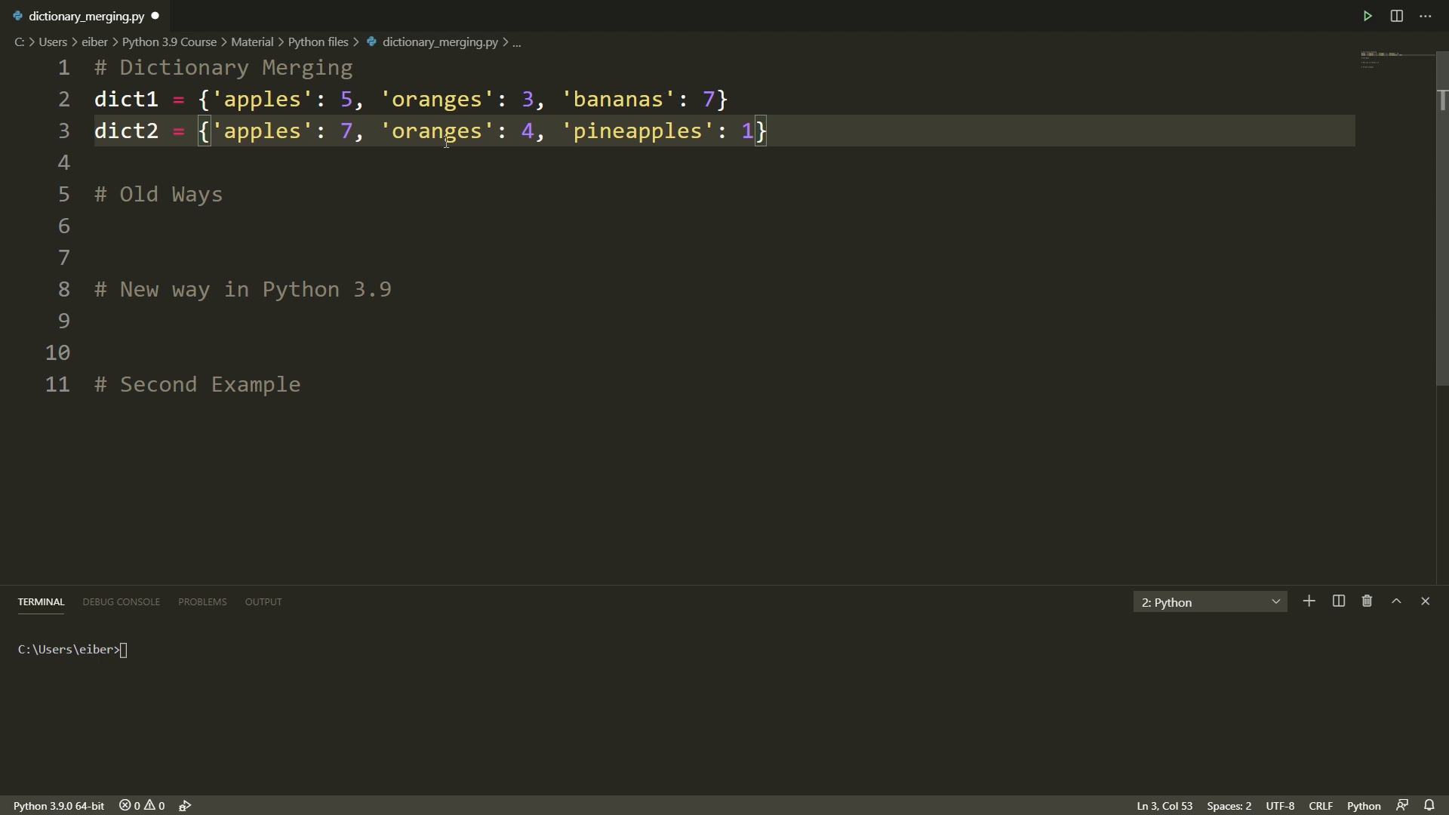
pyautogui.moveTo(737, 141)
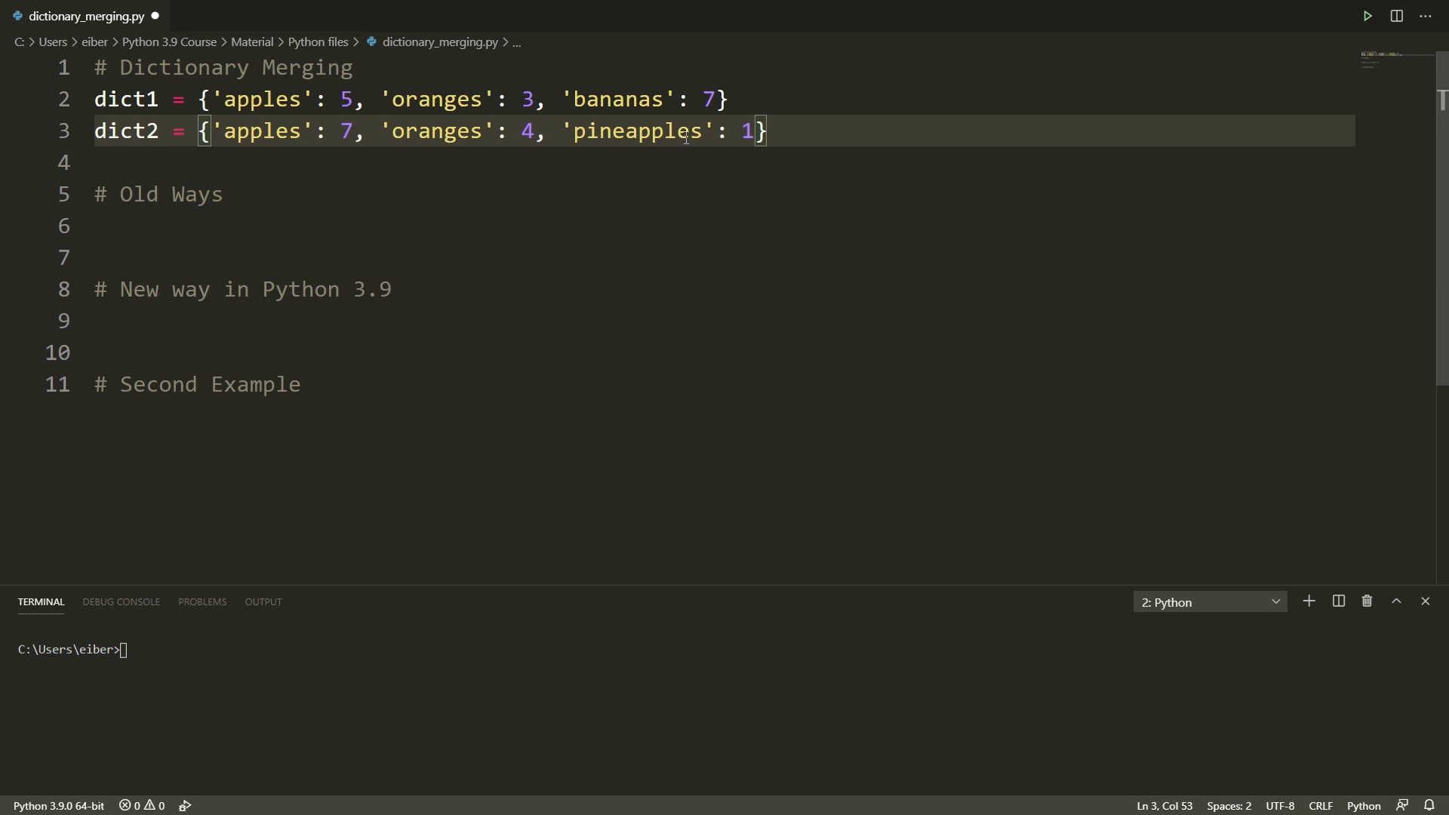
pyautogui.doubleClick(195, 194)
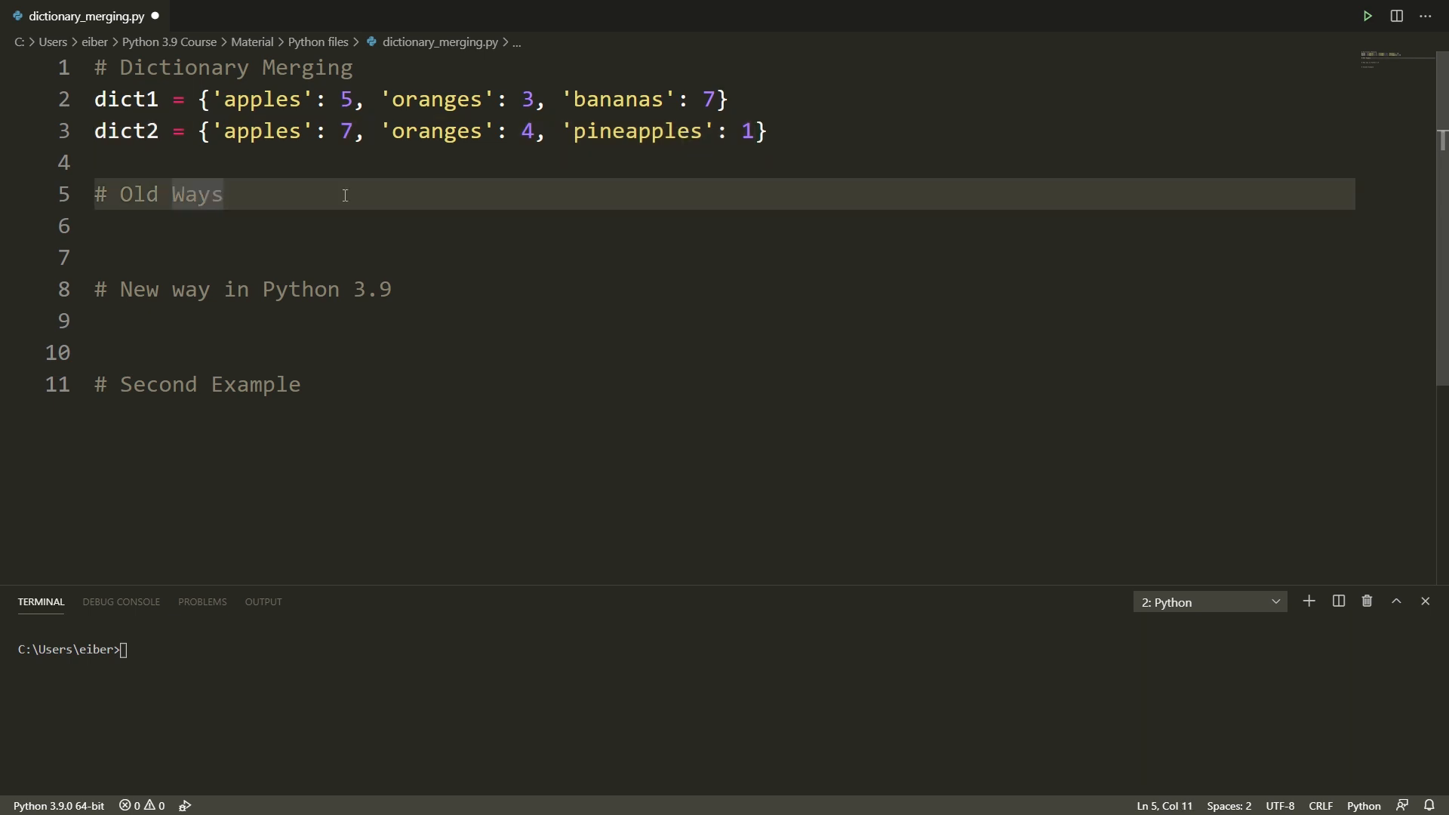
# - Under Old Ways, write dict3 = {**dict1, **dict2} and print(dict3), then run the file
pyautogui.press('Enter')
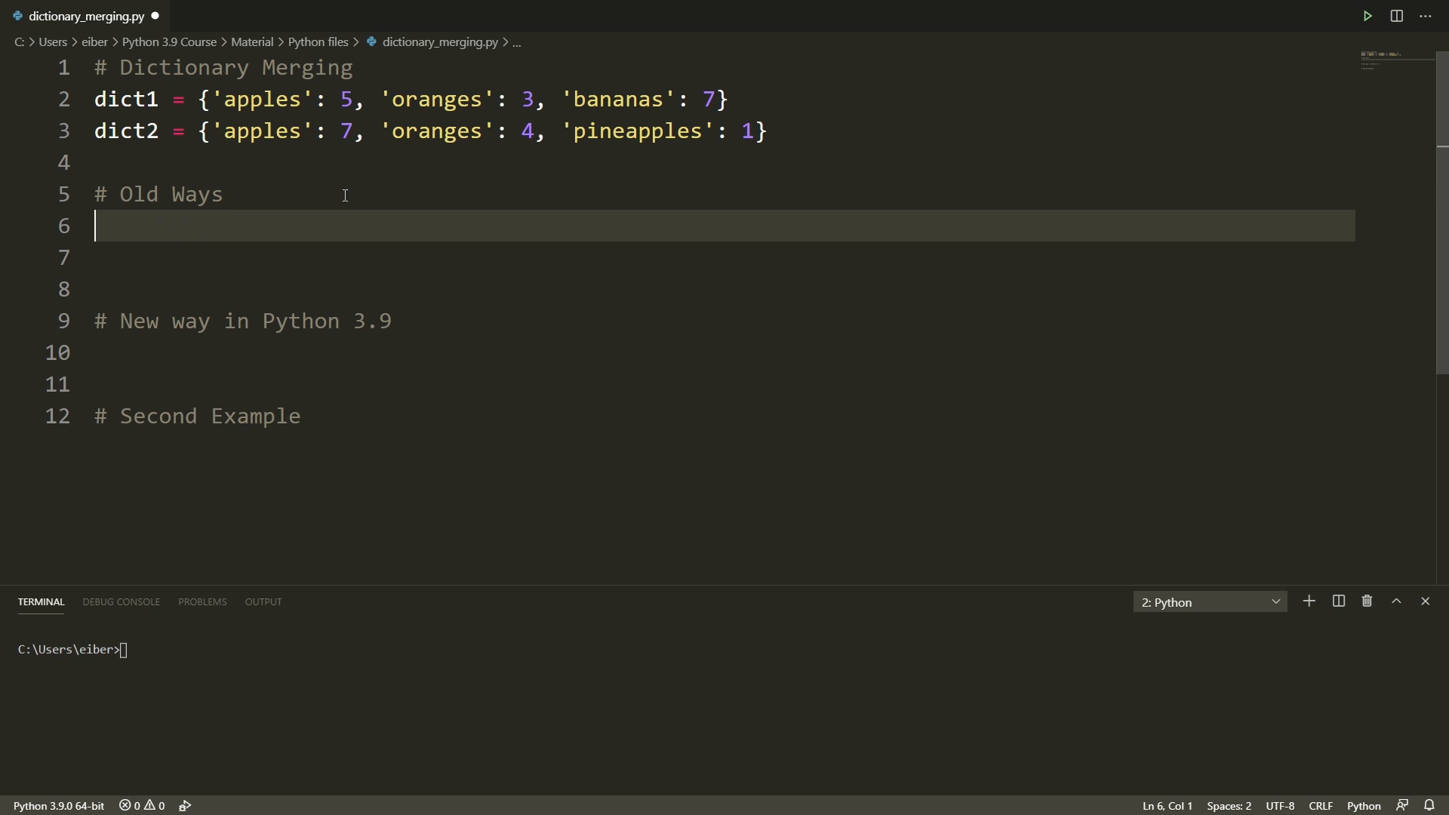
pyautogui.write('dict3 =')
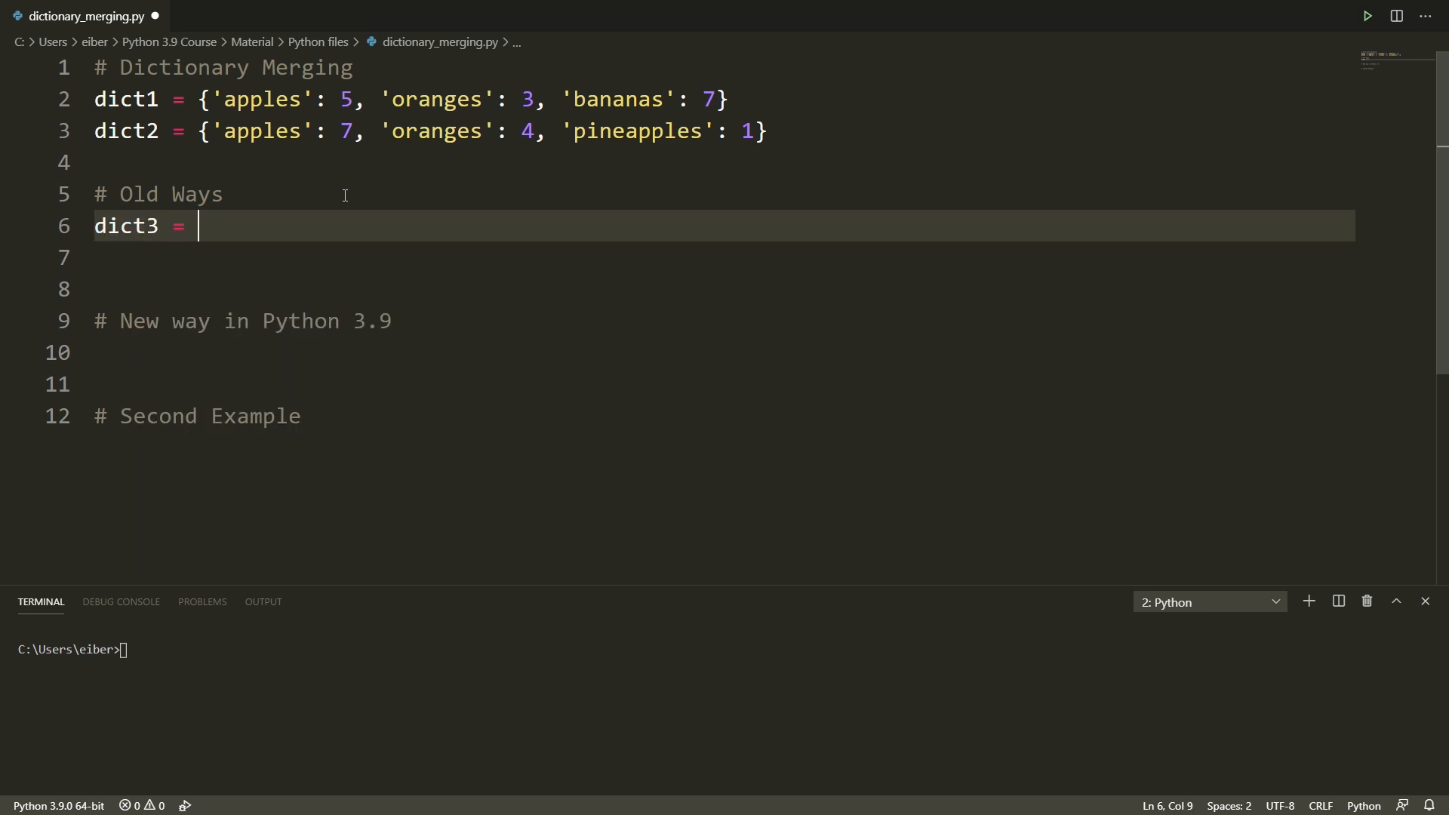
pyautogui.write('{**')
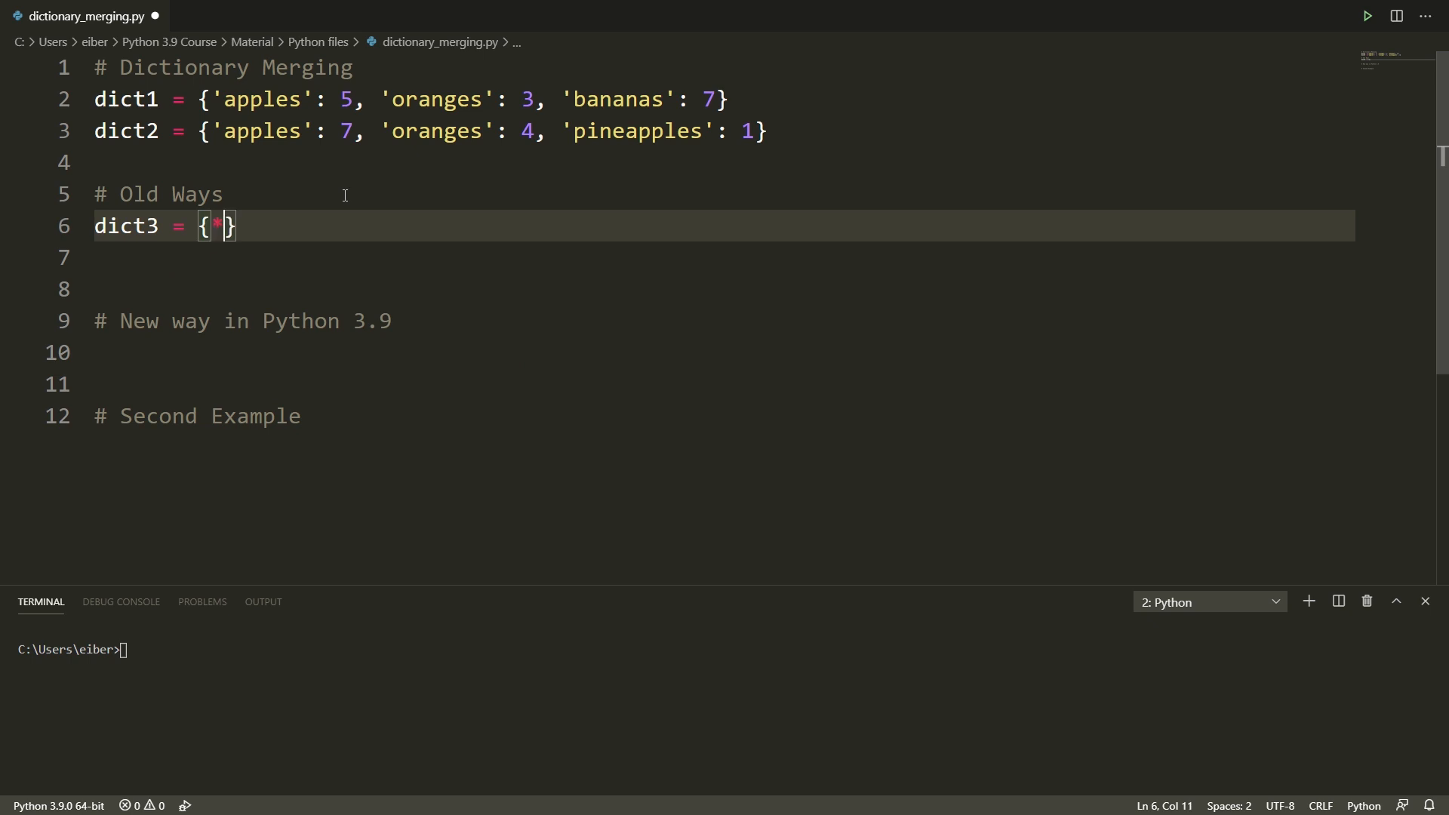
pyautogui.write('dict1')
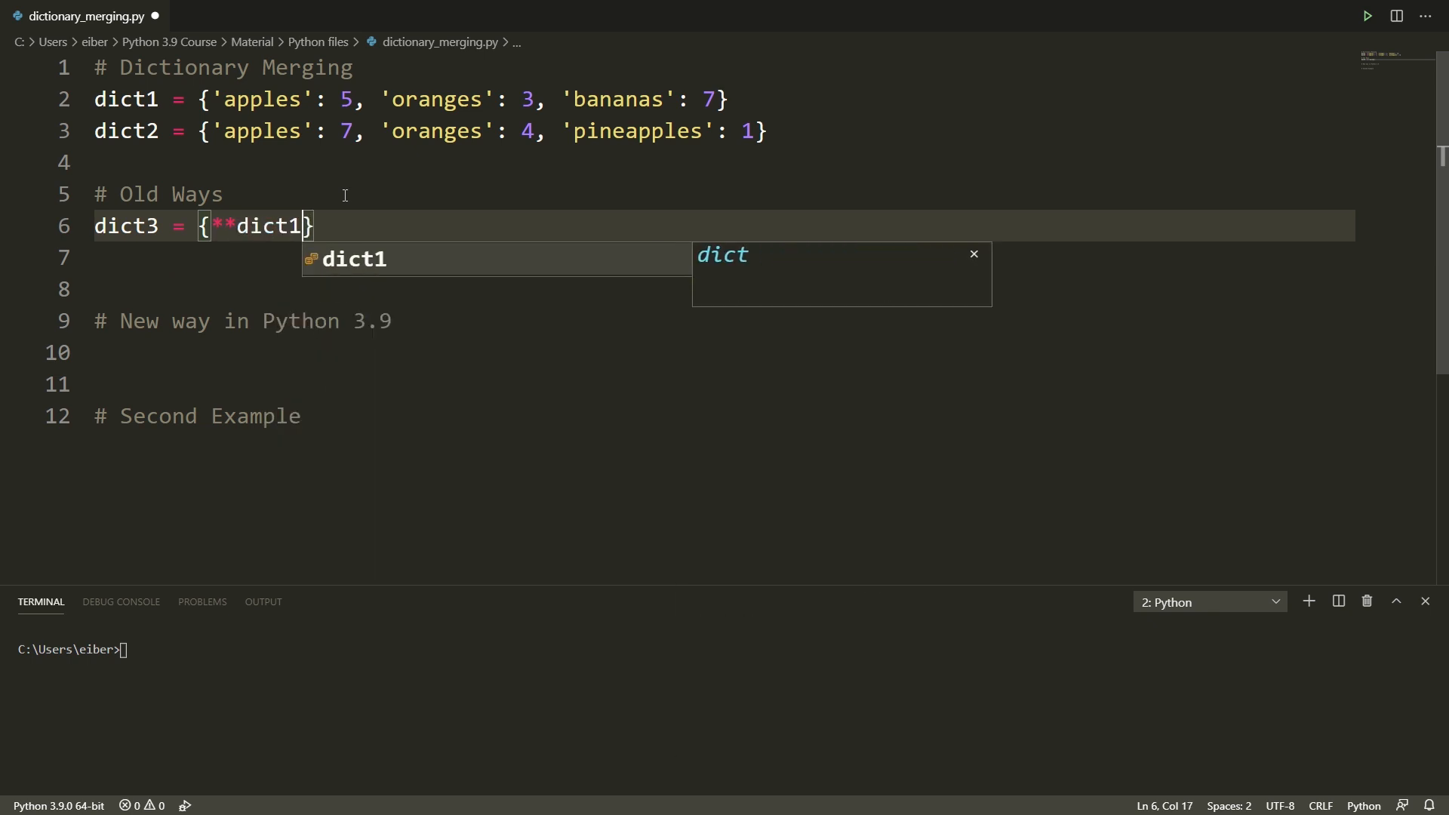
pyautogui.write(', dict2')
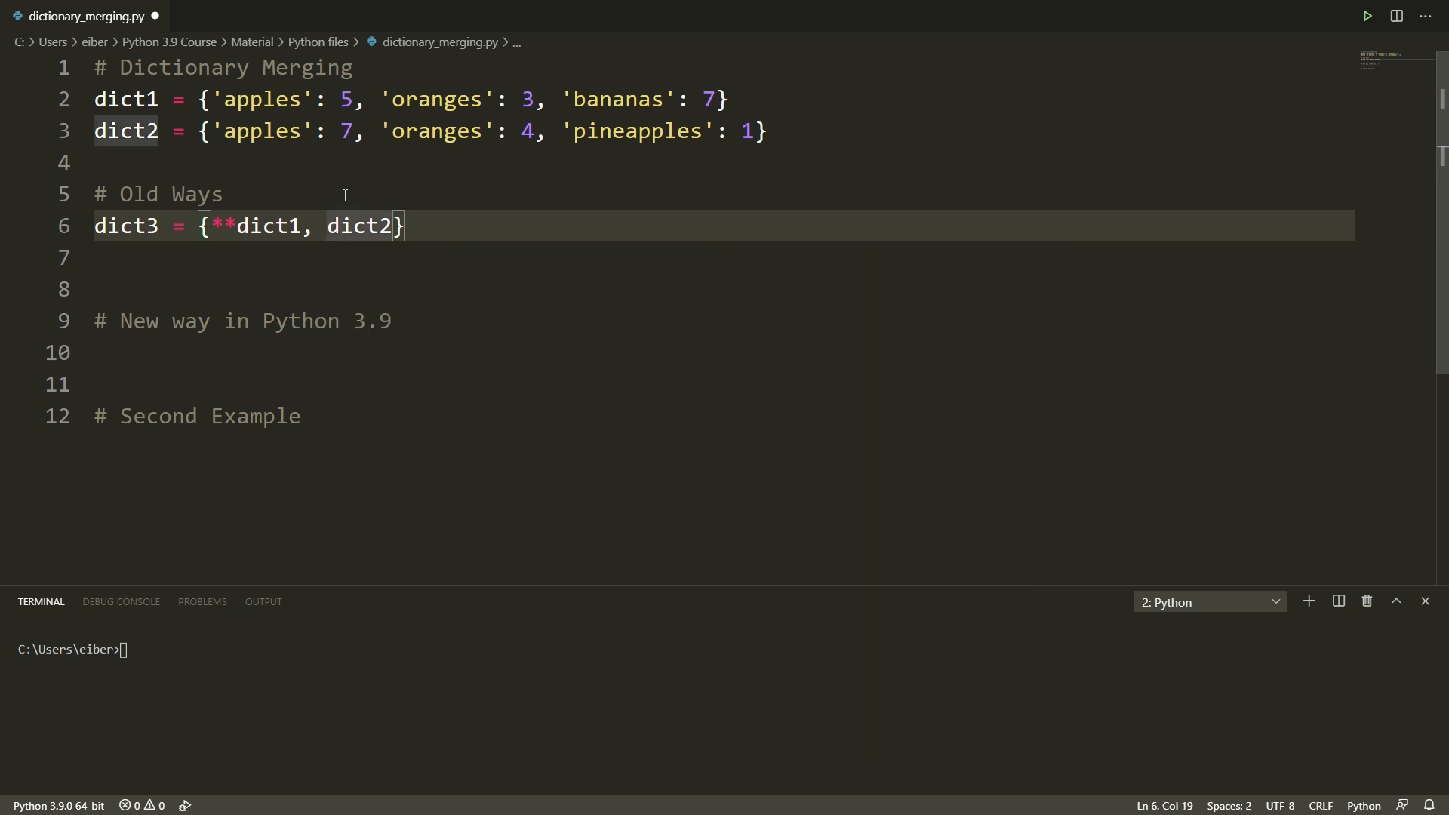
pyautogui.write('**')
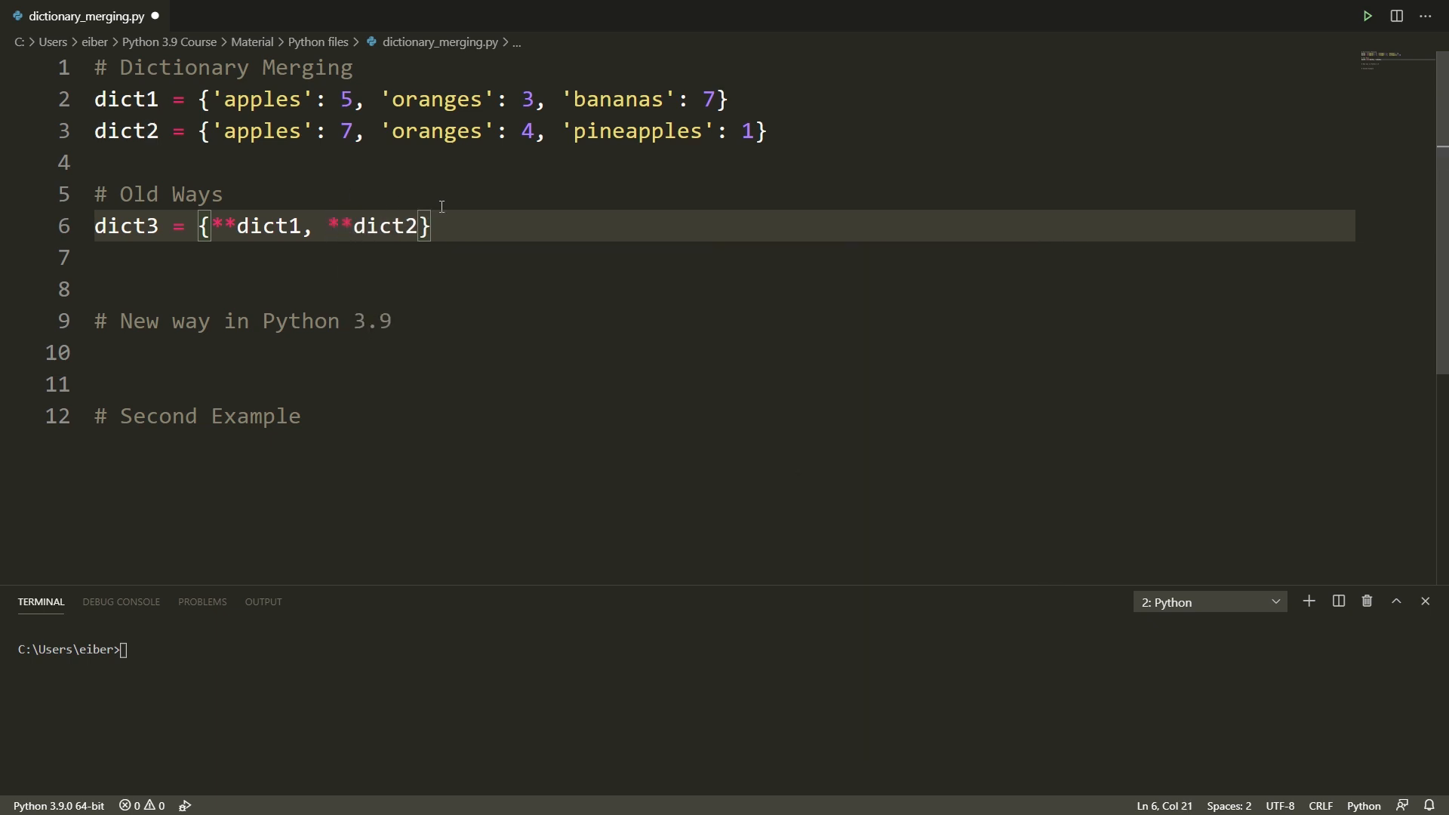
pyautogui.write('print()')
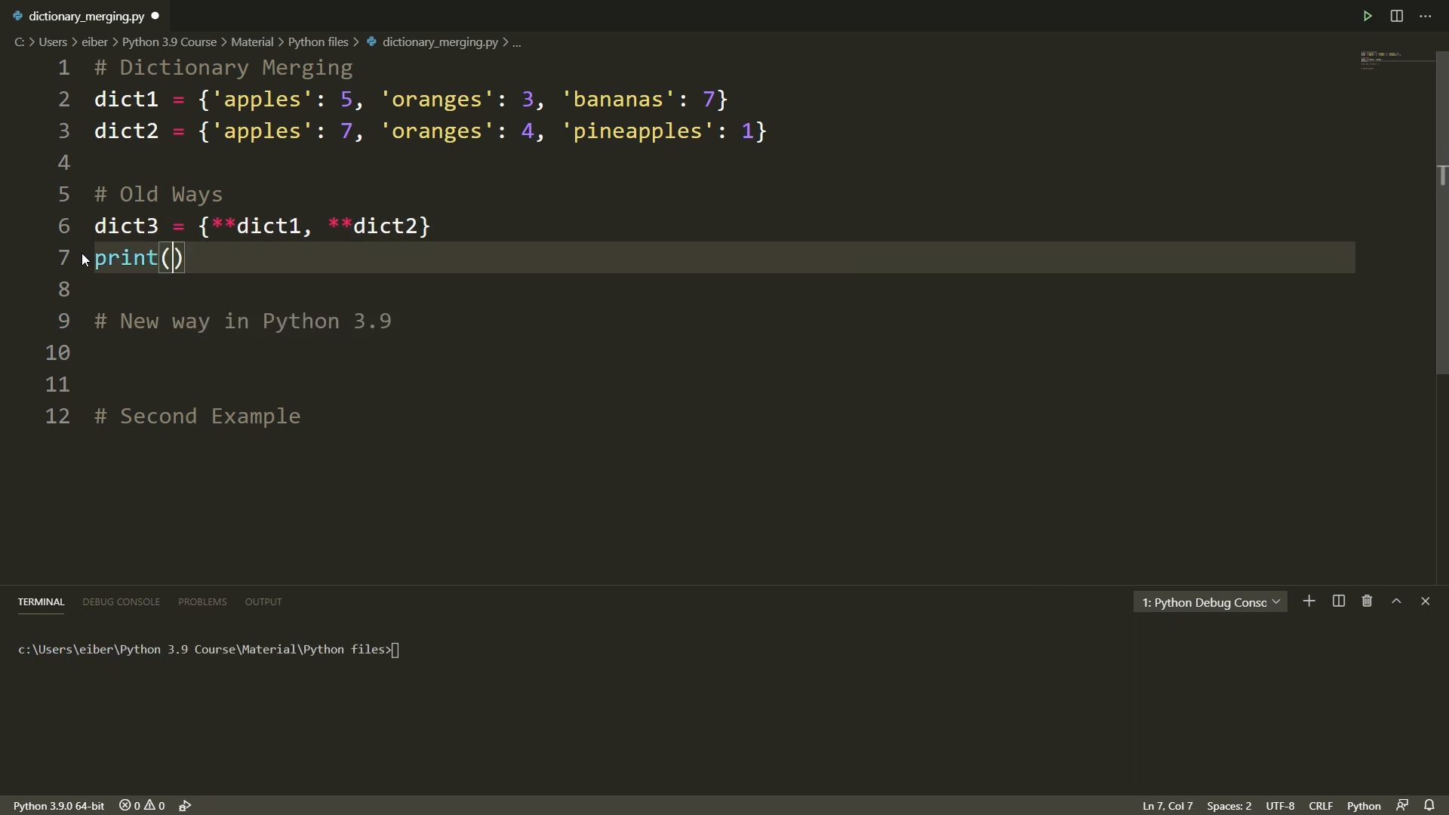
pyautogui.write('dict3')
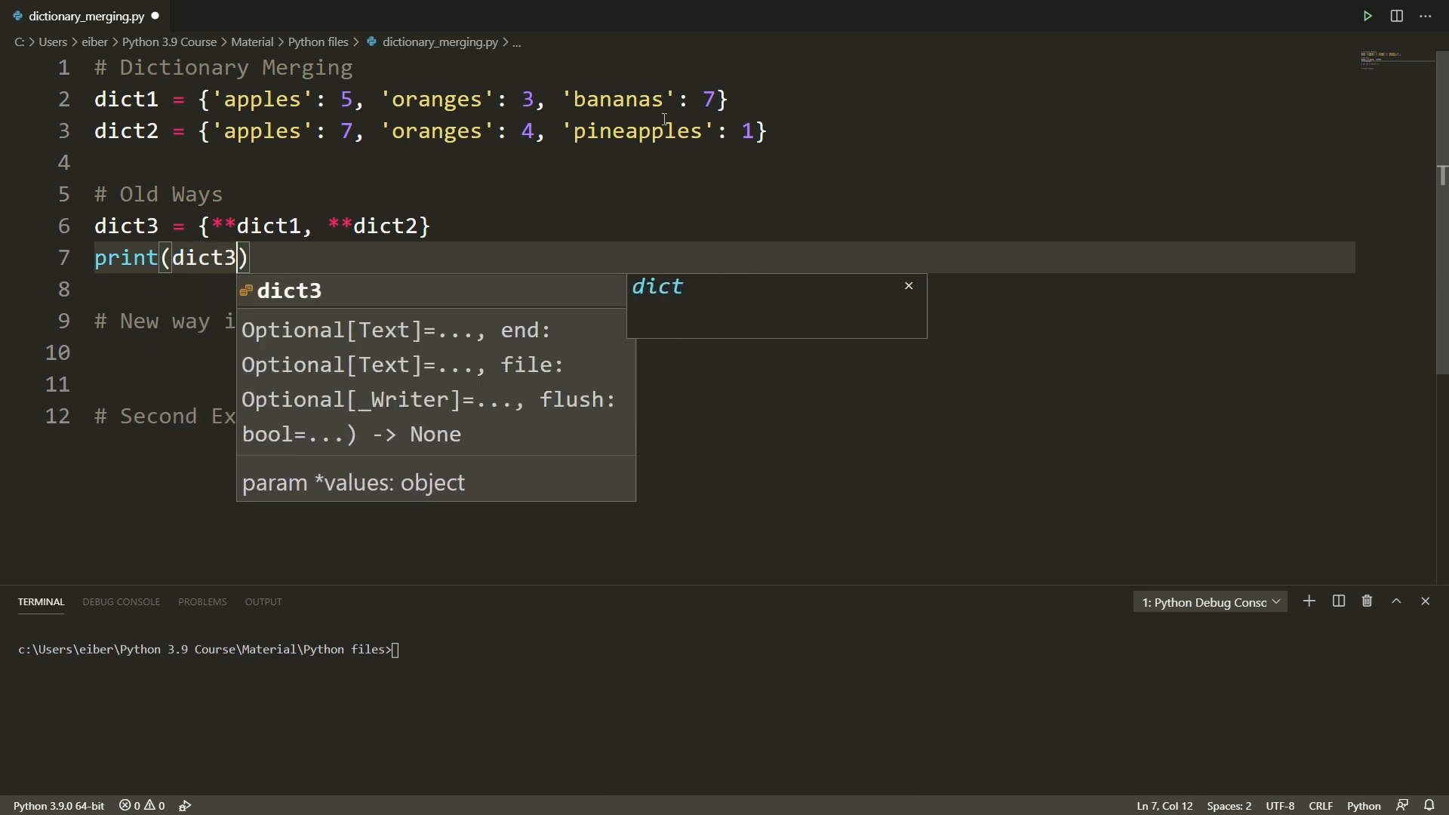
pyautogui.click(1366, 16)
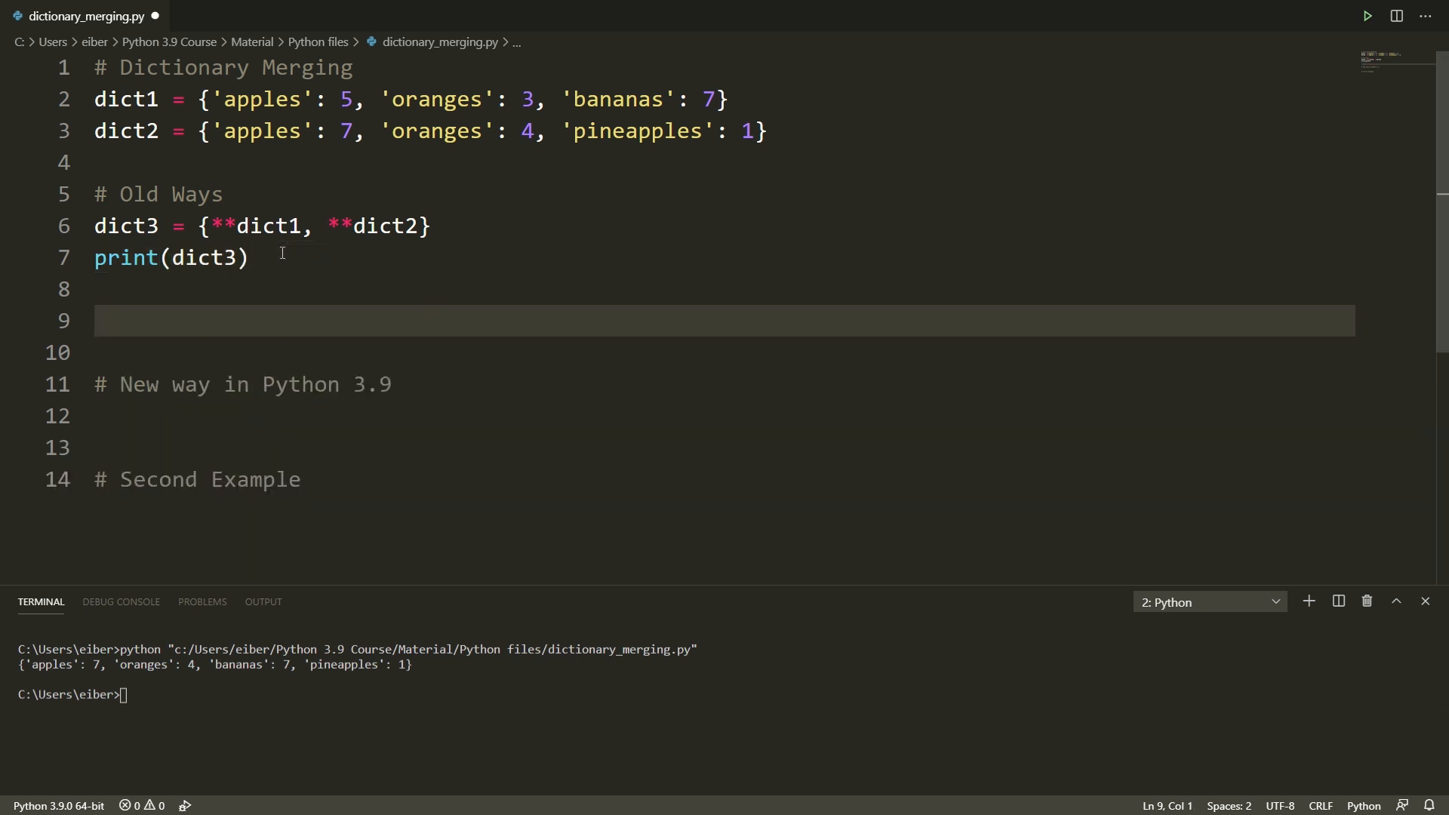
# - Add dict1.update(dict2) and print(dict1) below print(dict3)
pyautogui.write('dict1.')
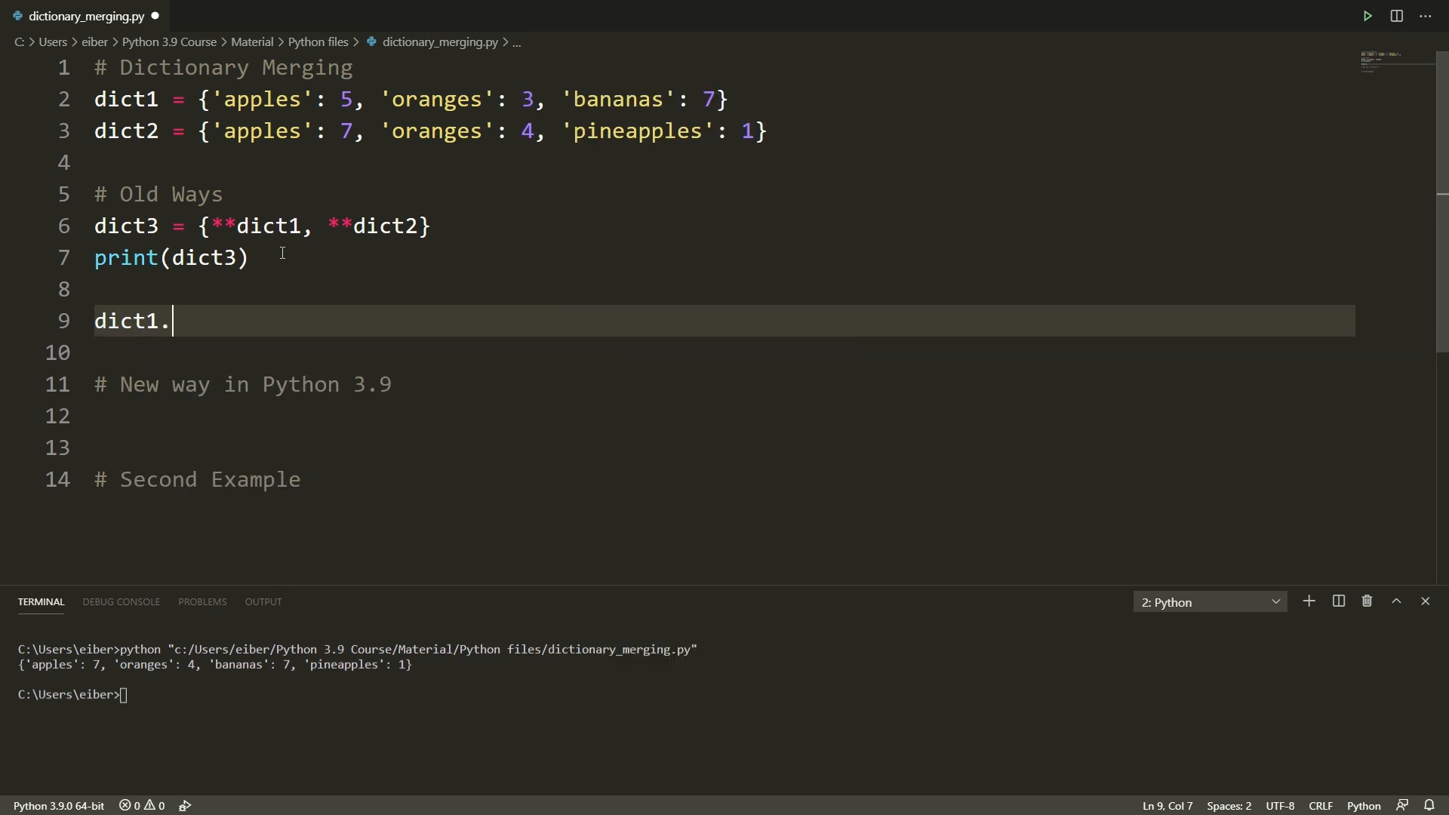
pyautogui.write('up')
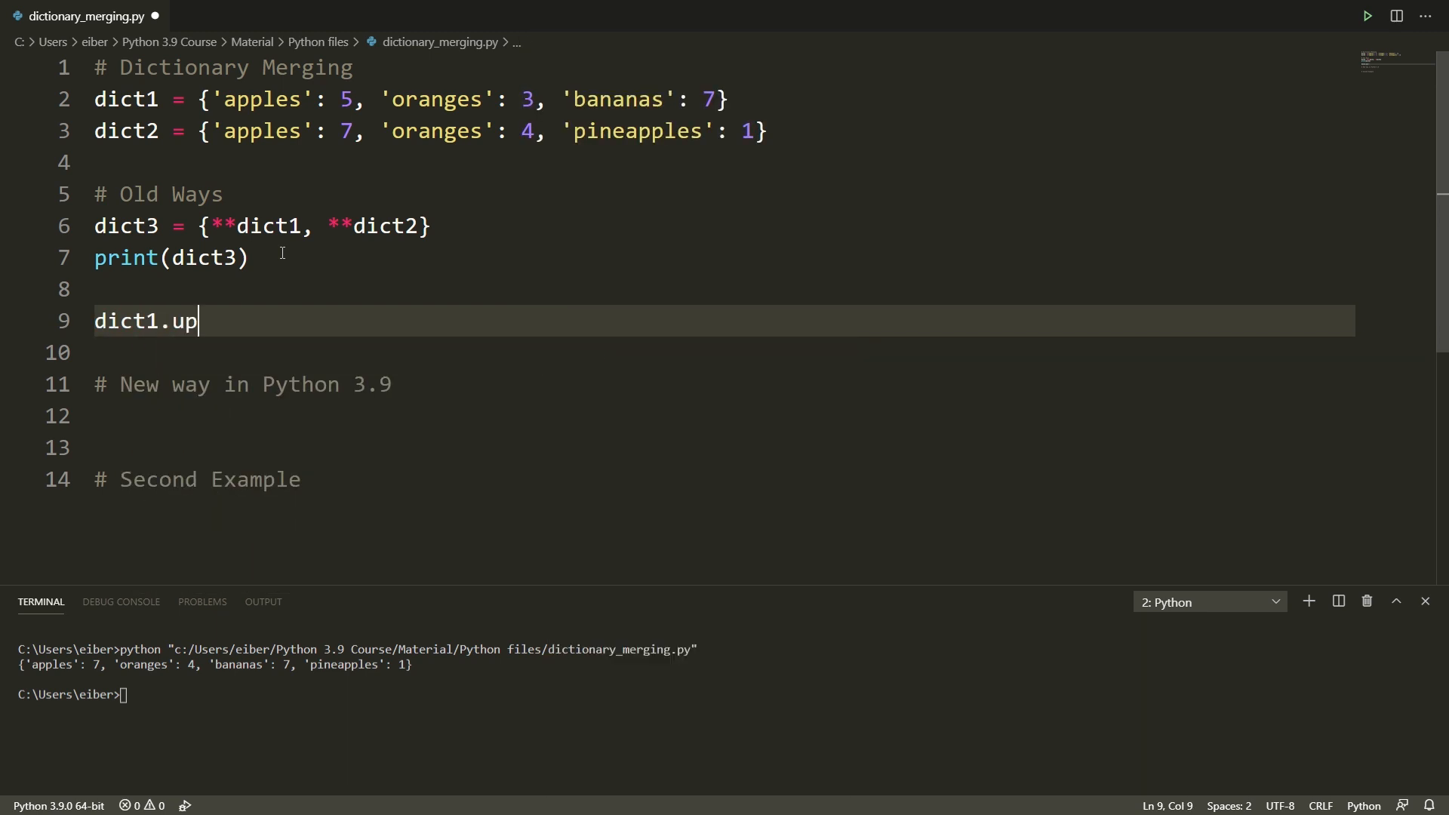
pyautogui.write('date(dict2')
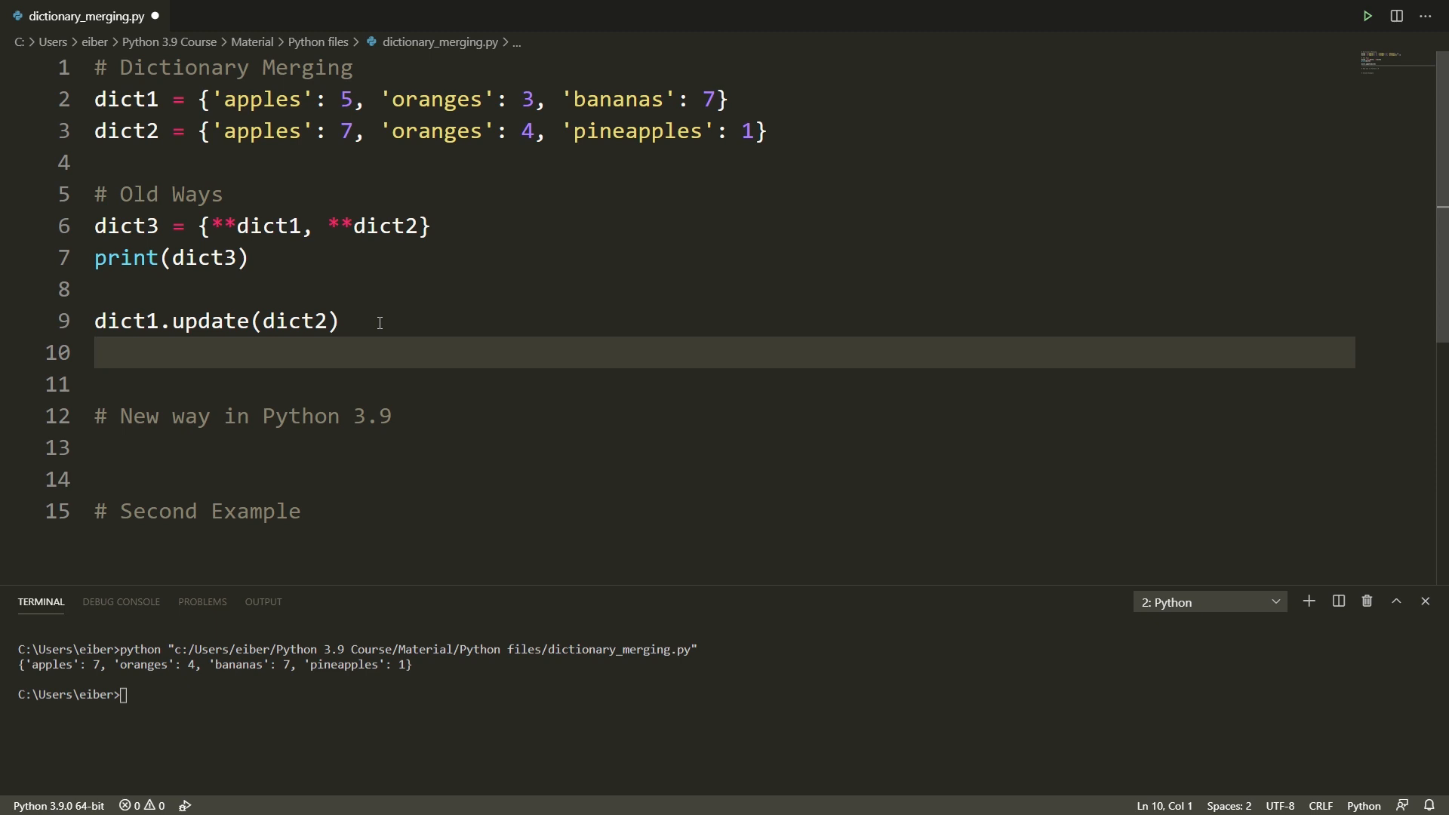
pyautogui.write('print8')
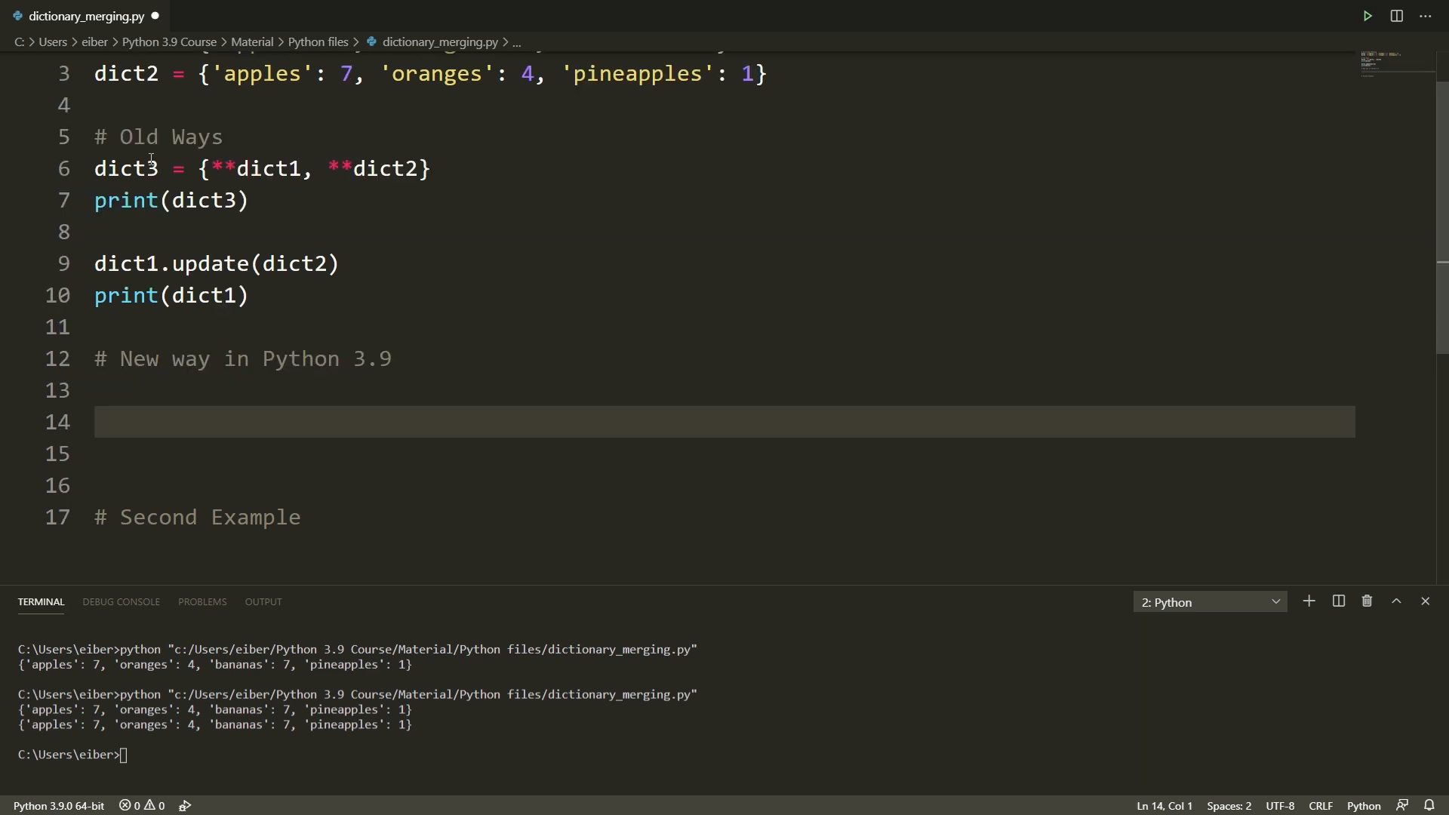
pyautogui.moveTo(397, 198)
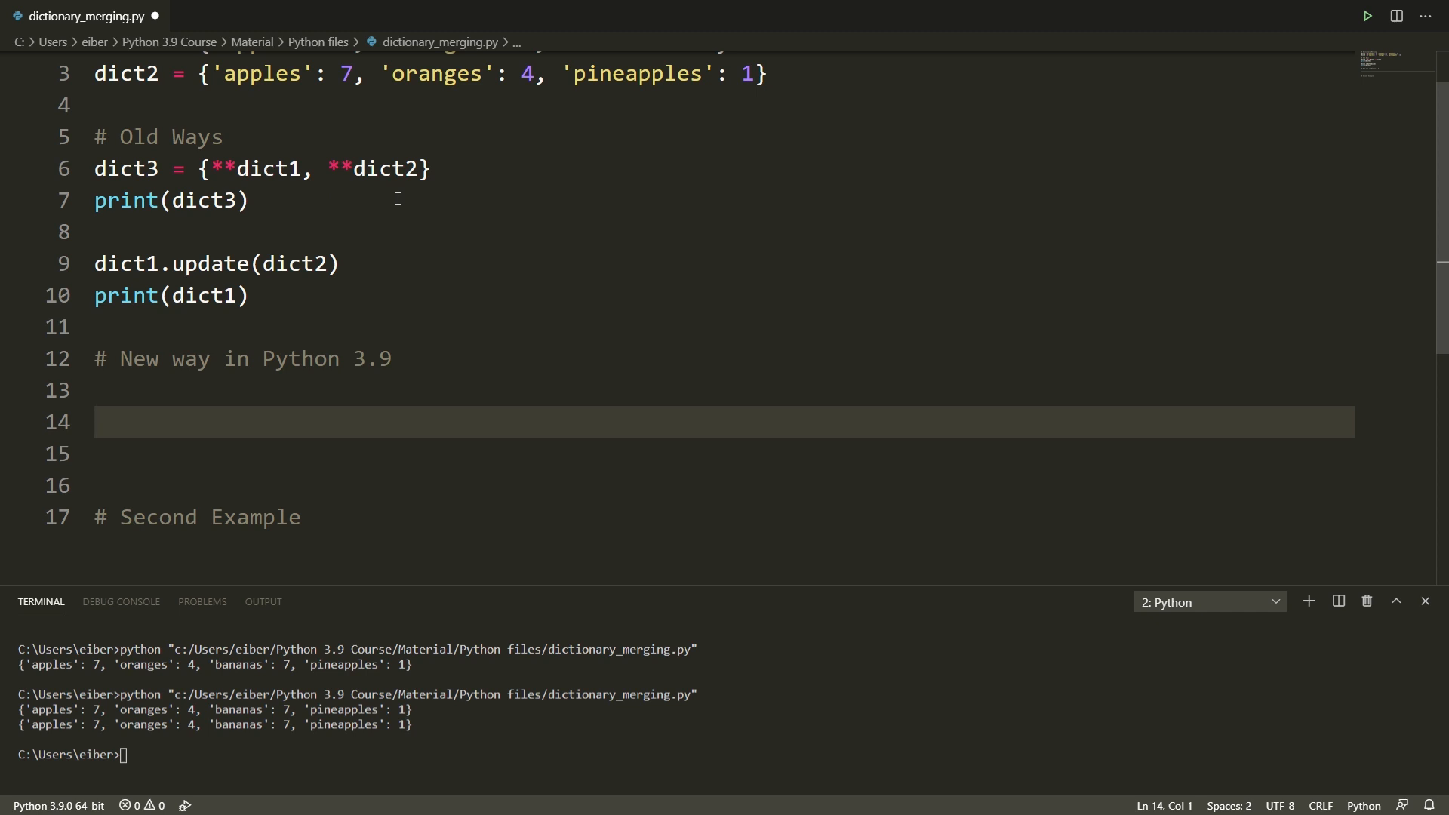
# - Write dict3 = dict1 | dict2 below the New way in Python 3.9 heading
pyautogui.write('dic')
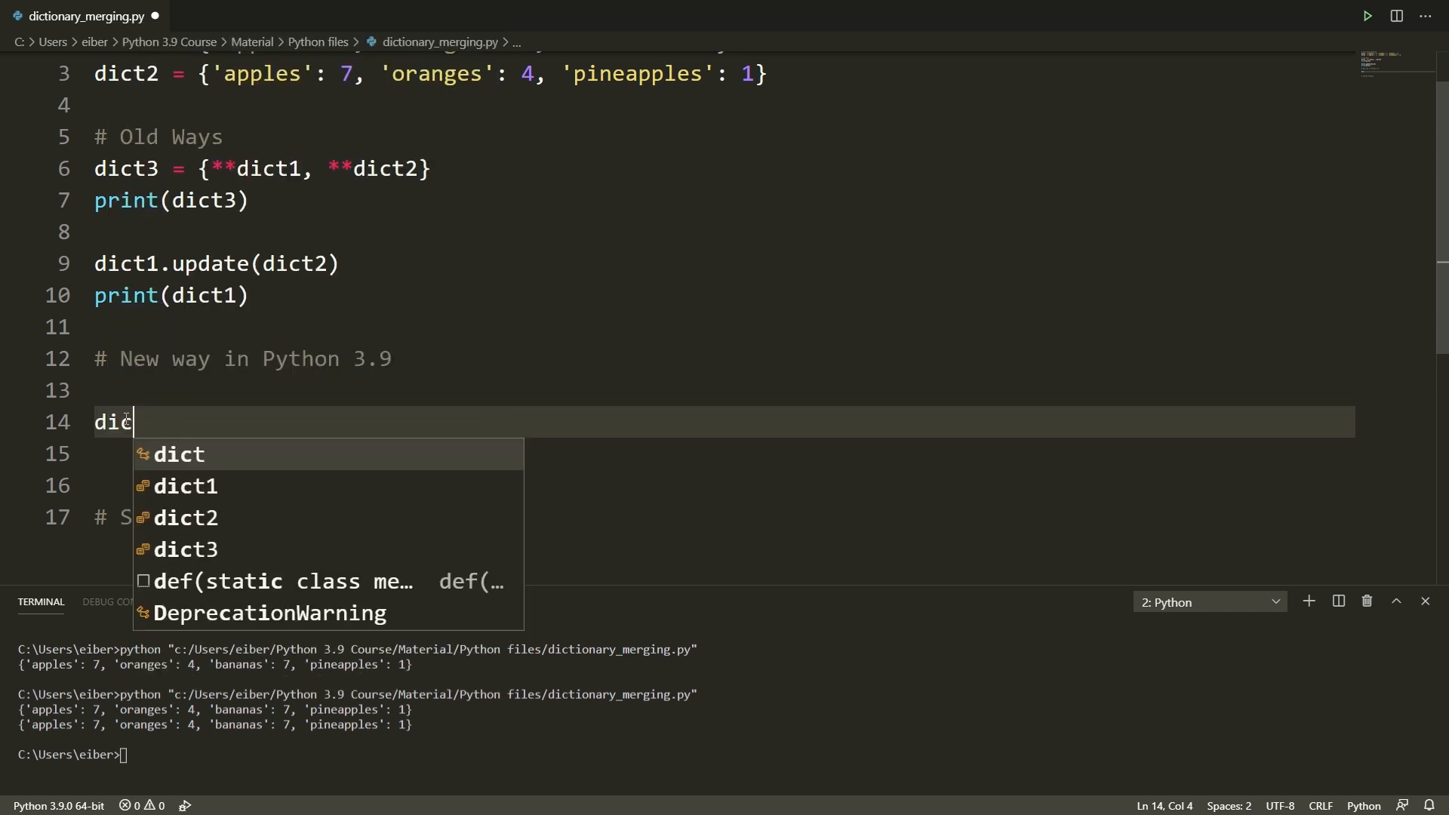
pyautogui.write('t3')
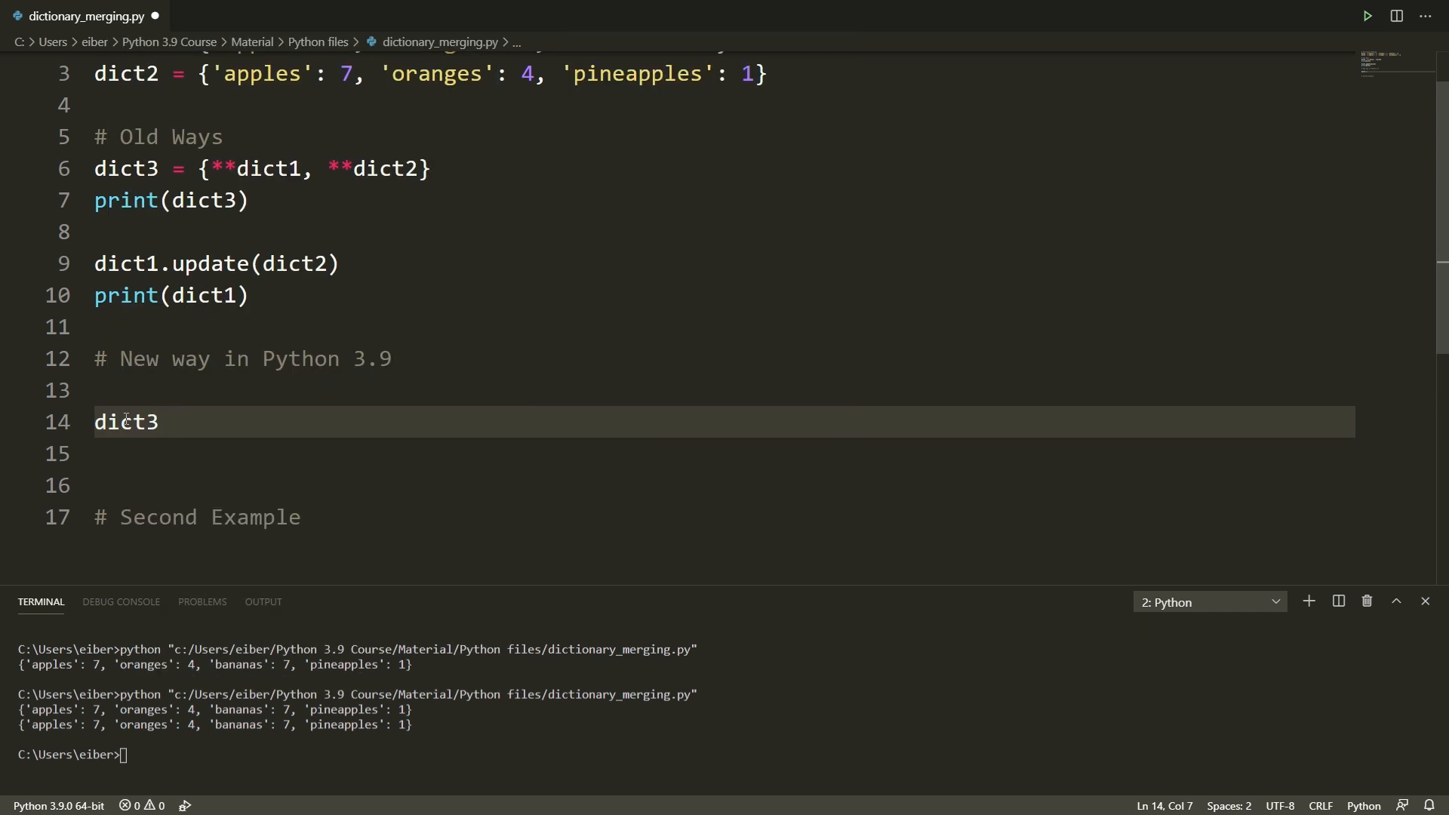
pyautogui.write('= dict1 |')
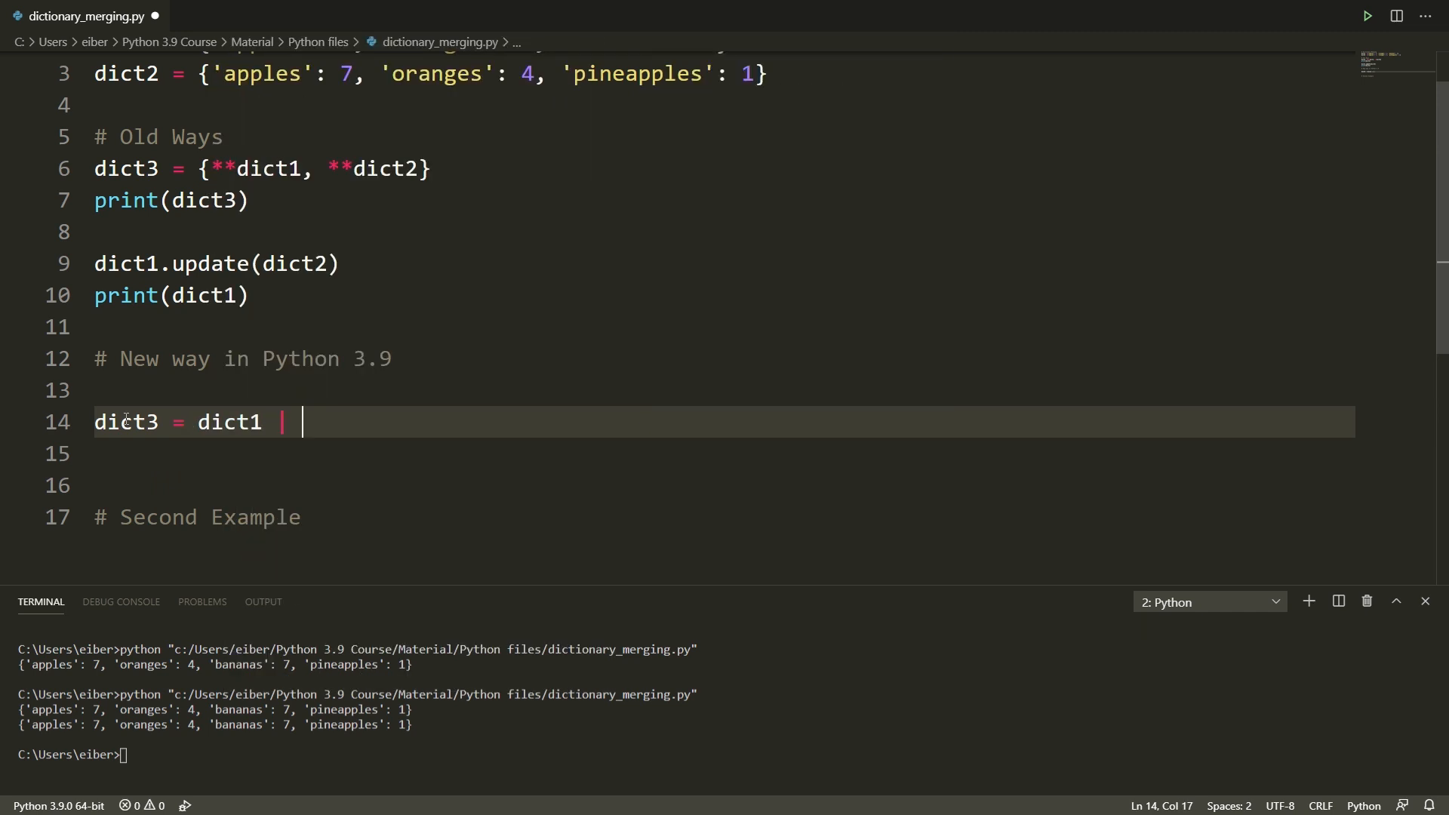
pyautogui.write('dict2')
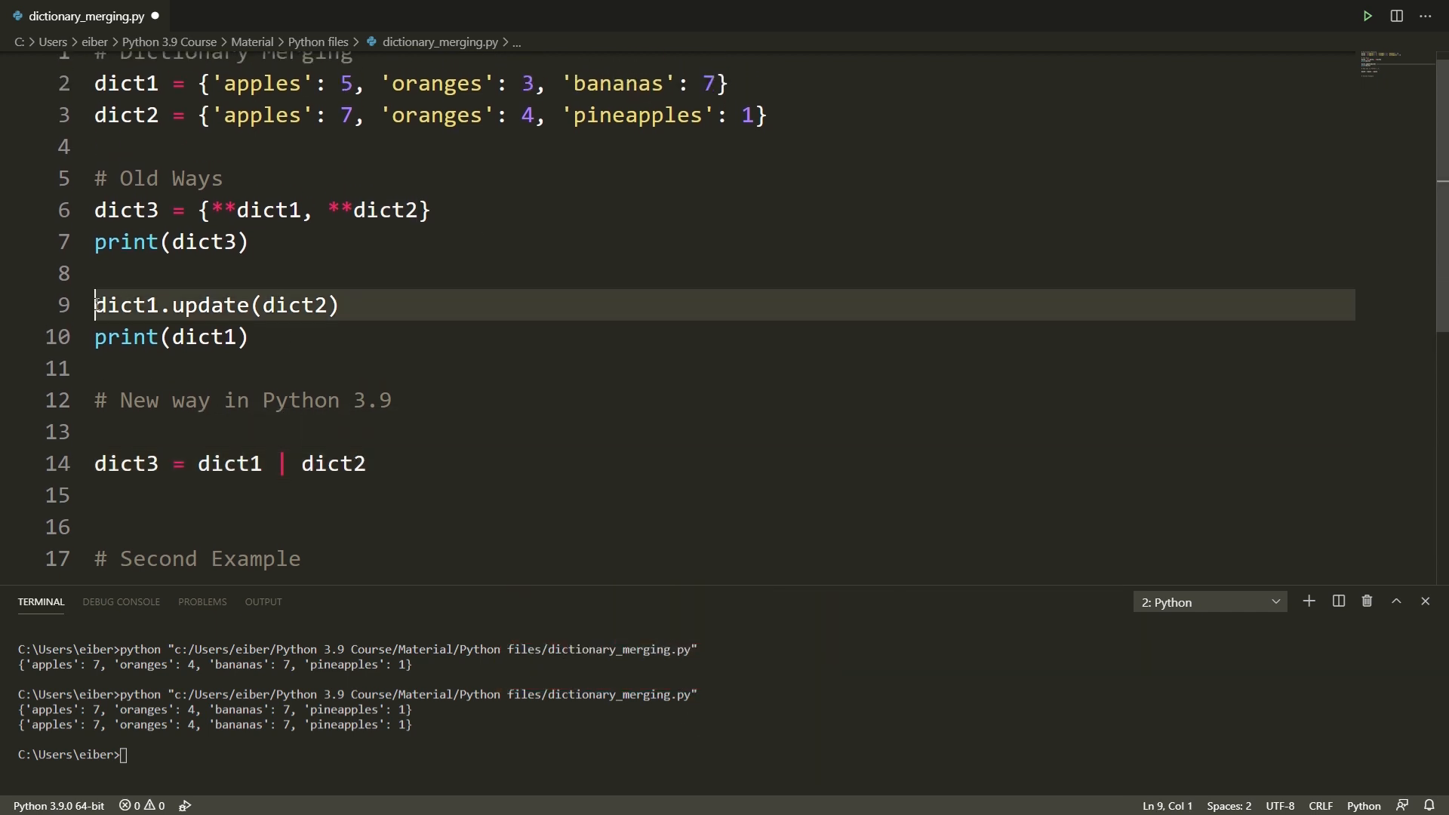
# - Comment out the update lines, print dict3, and add dict1 |= dict2 with print(dict1)
pyautogui.press('ctrl+/')
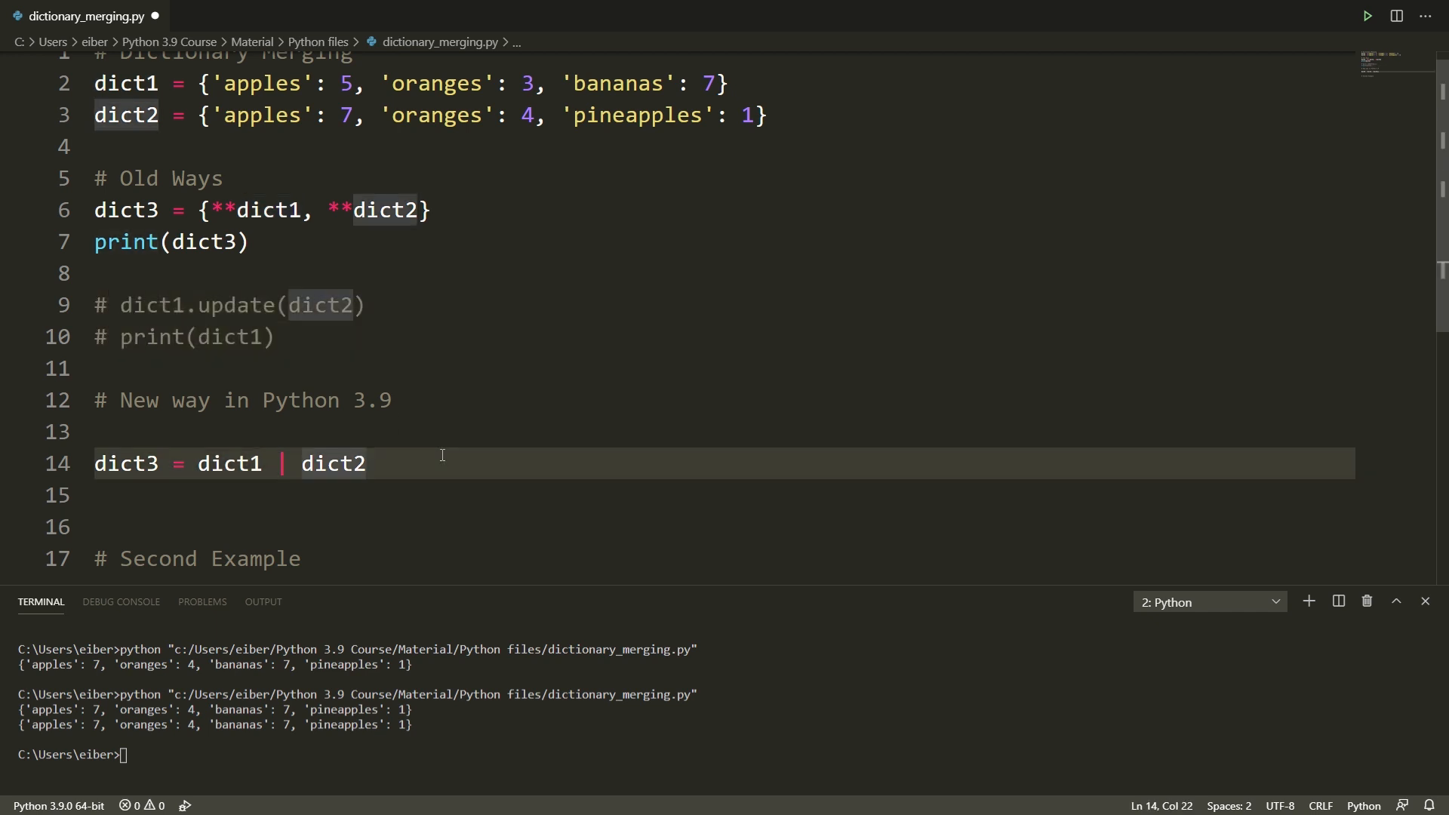
pyautogui.write('print(dict3')
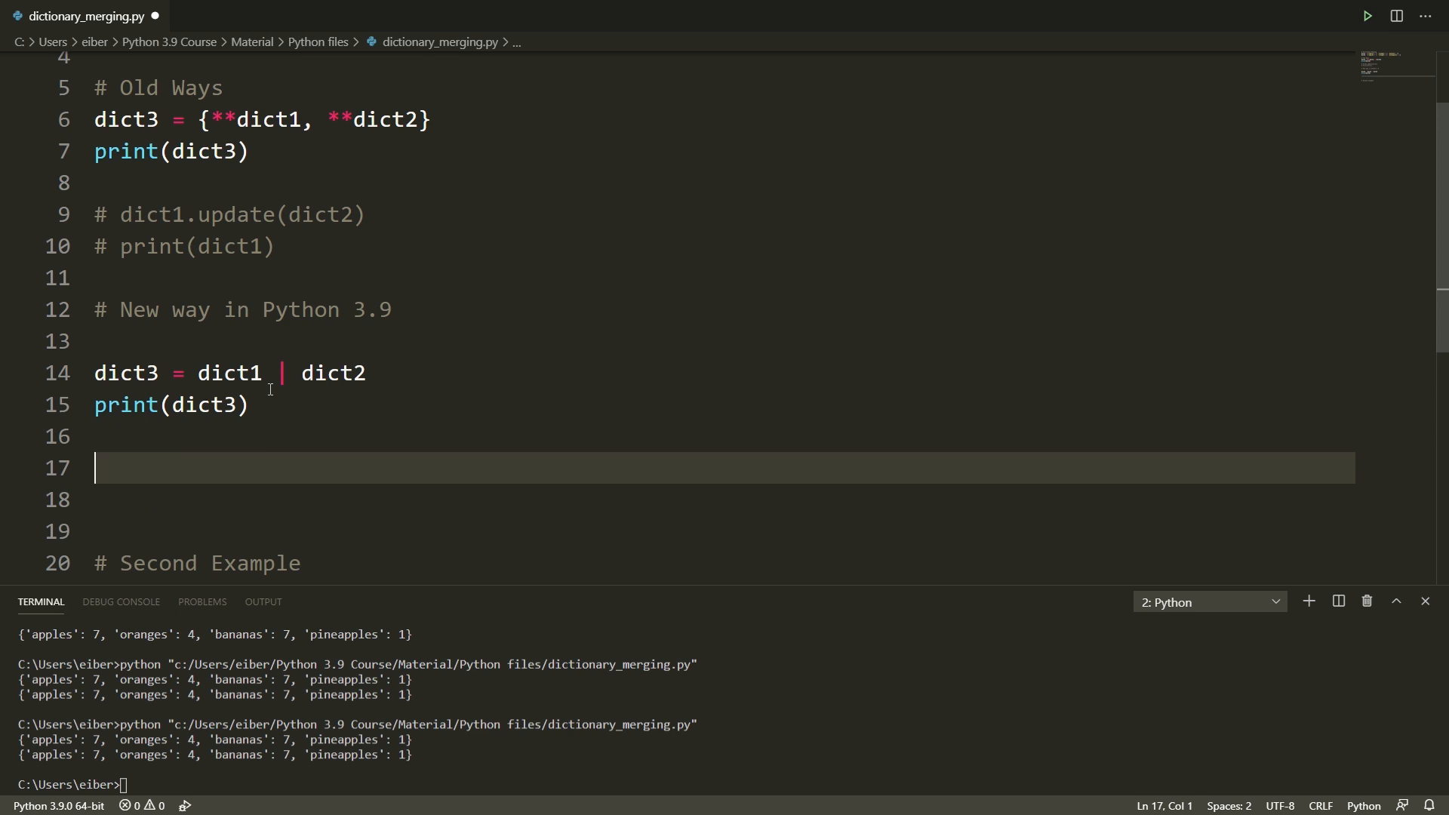
pyautogui.write('dict1 |=')
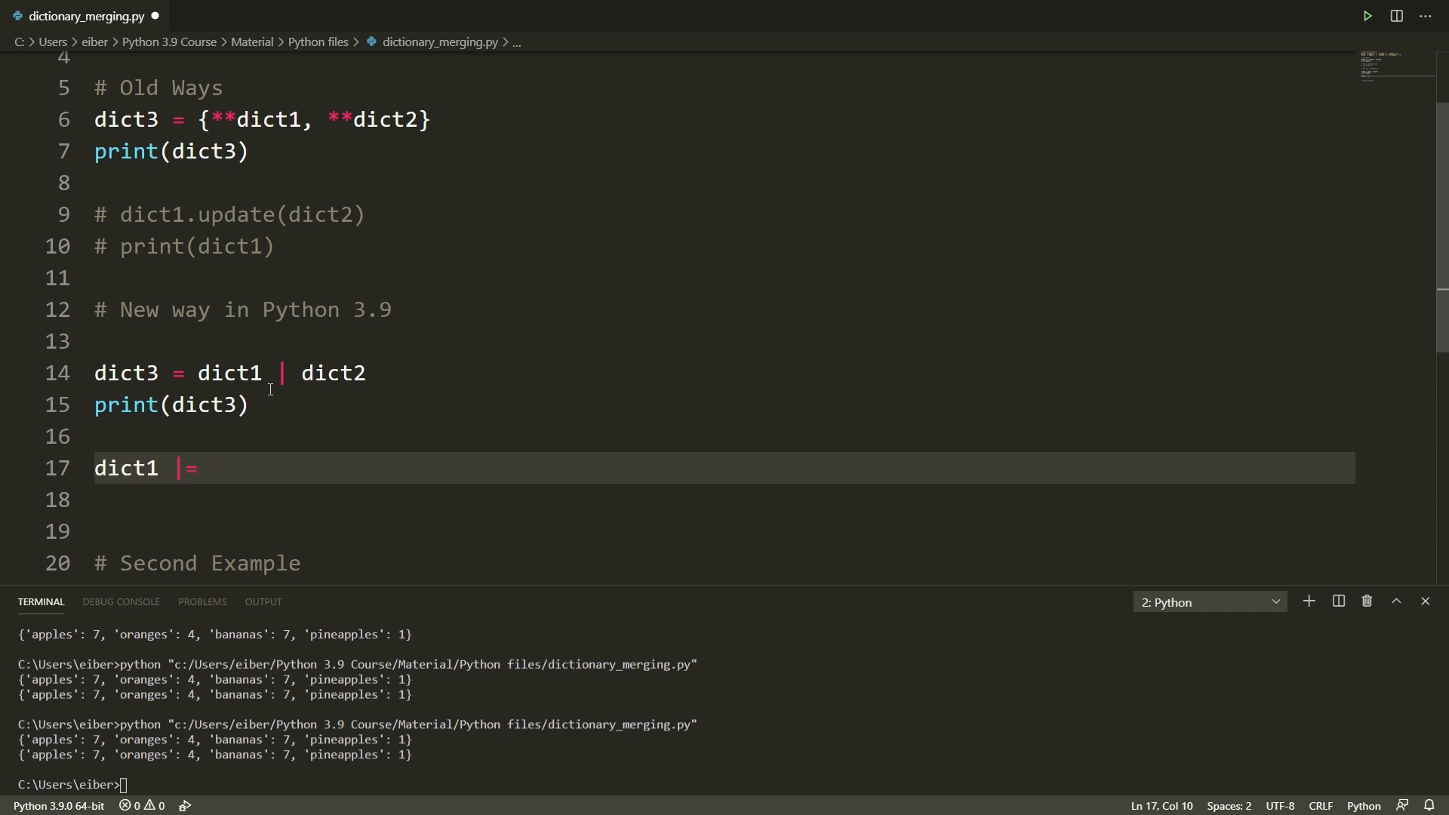
pyautogui.write('dict2')
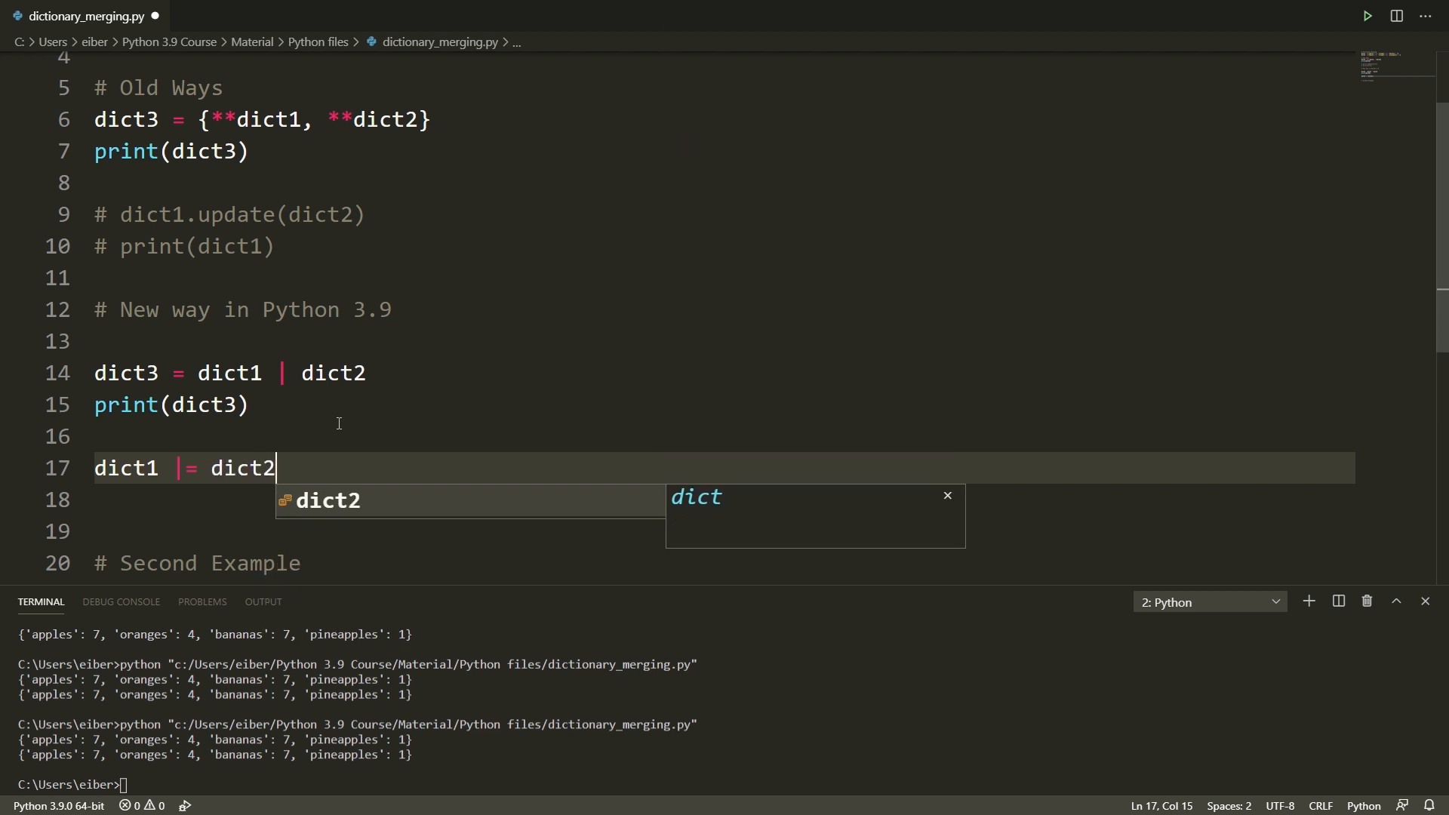
pyautogui.moveTo(367, 462)
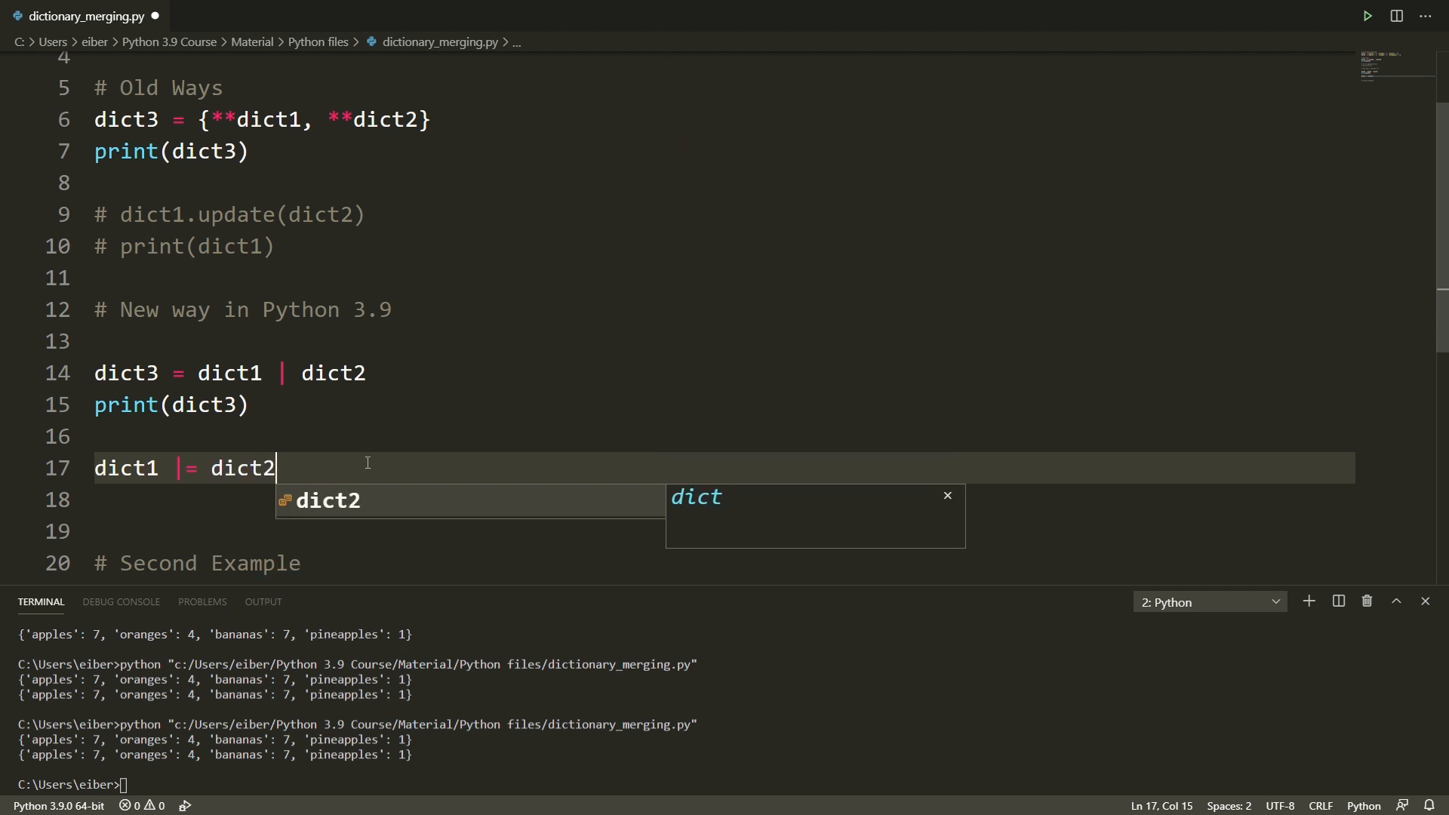
pyautogui.write('print')
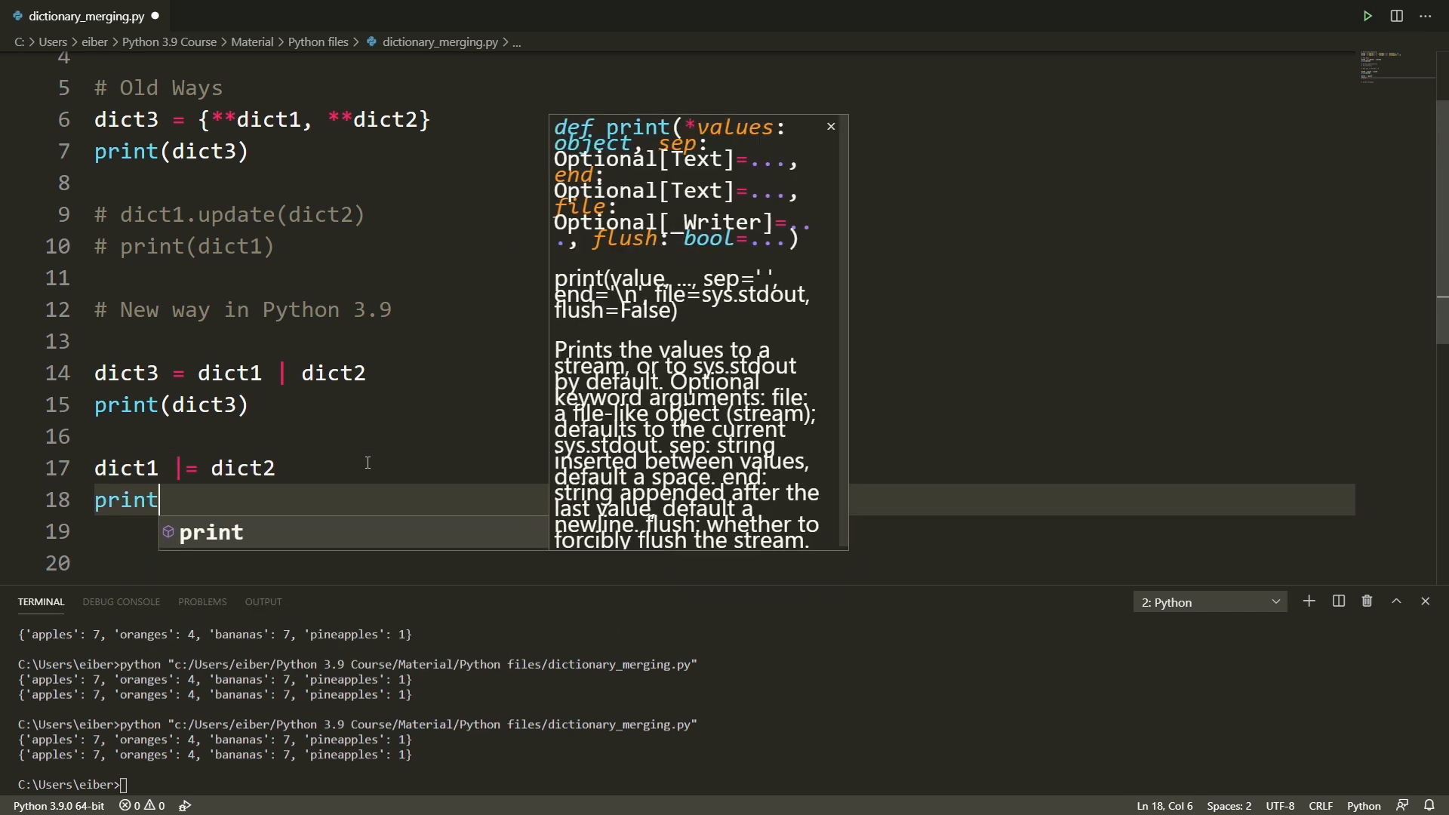
pyautogui.write('(dict1')
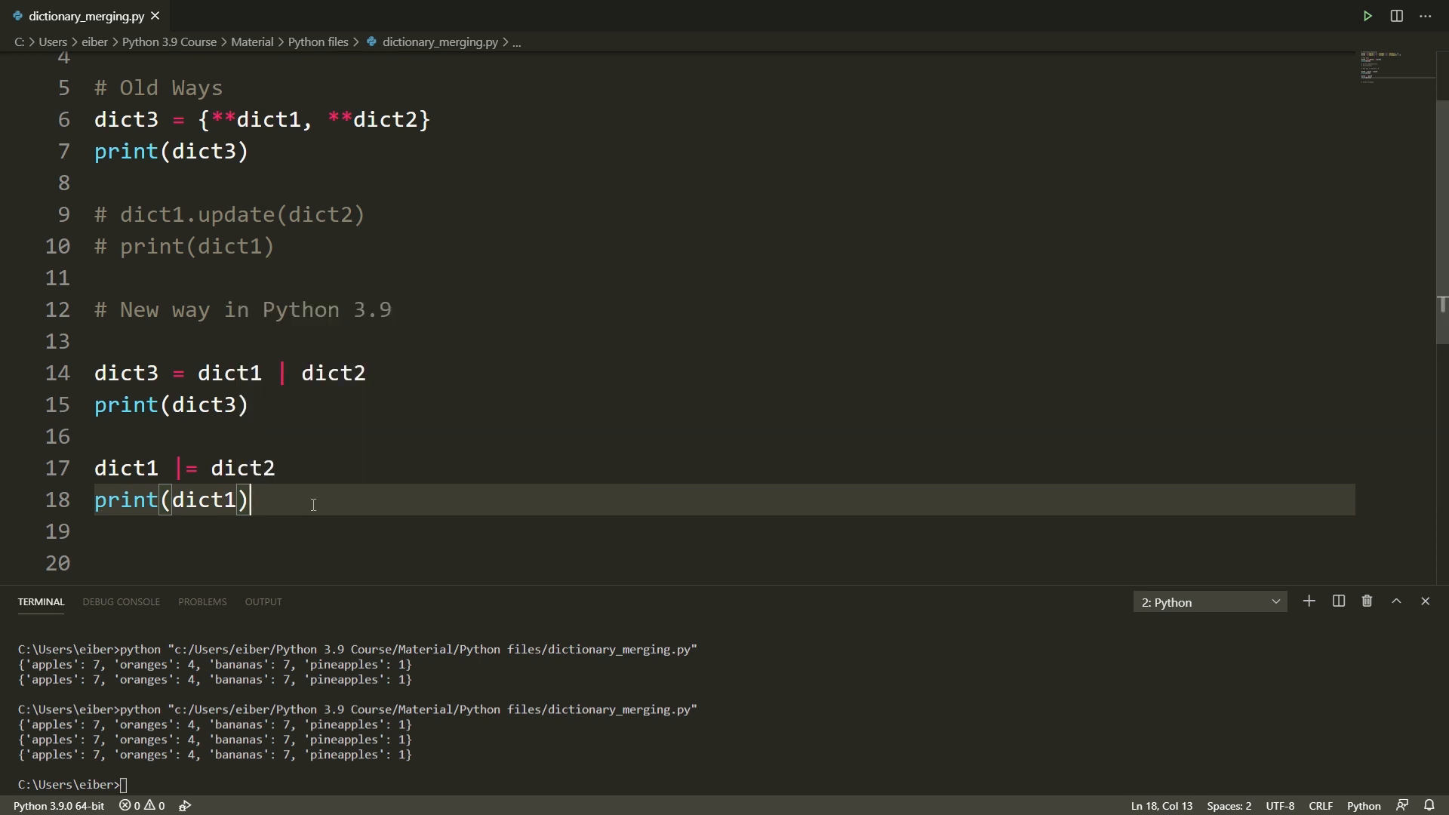
pyautogui.moveTo(229, 372)
pyautogui.write('2')
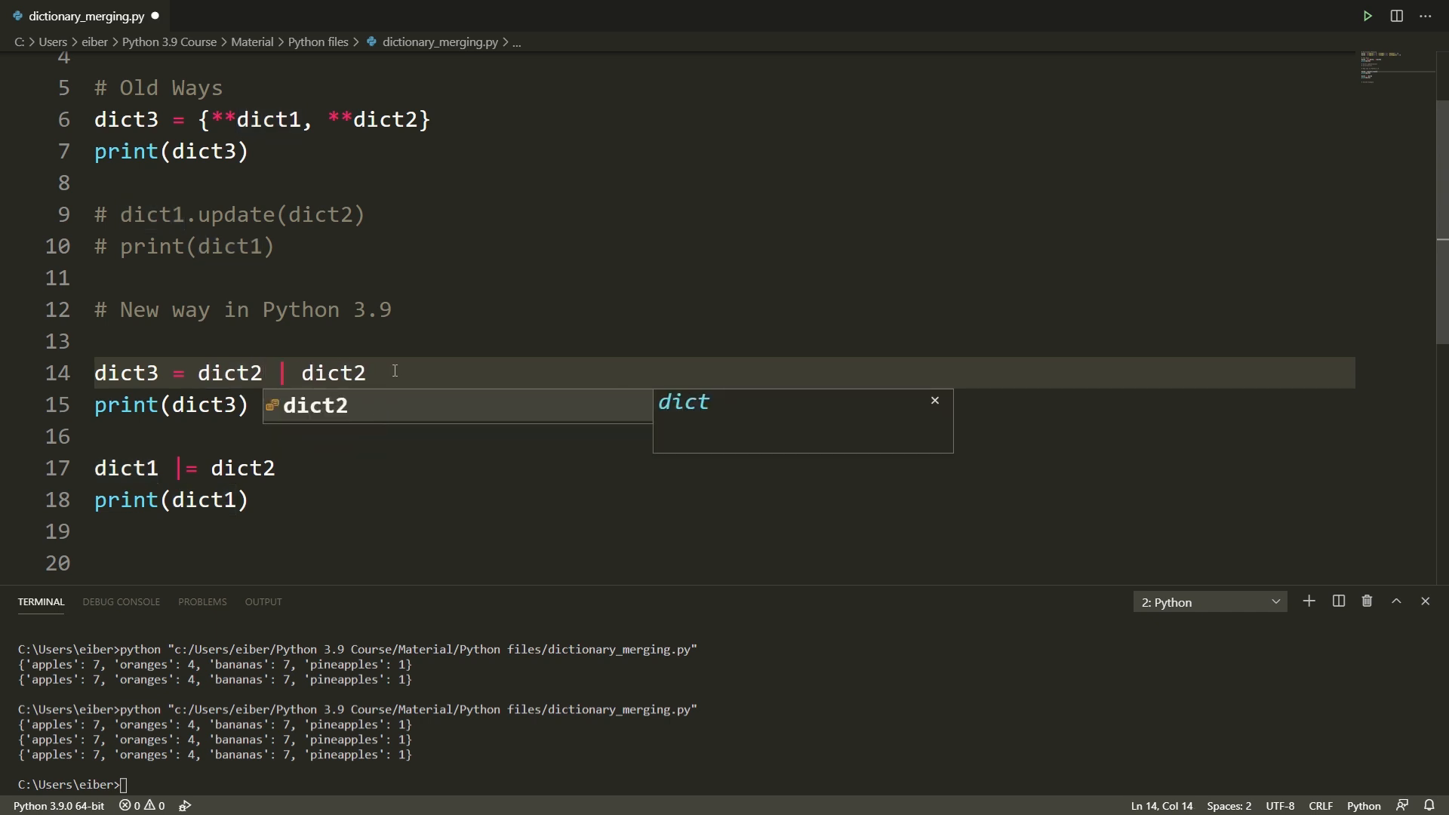
# - Swap line 14 to dict3 = dict2 | dict1 and check the terminal output
pyautogui.write('dict1')
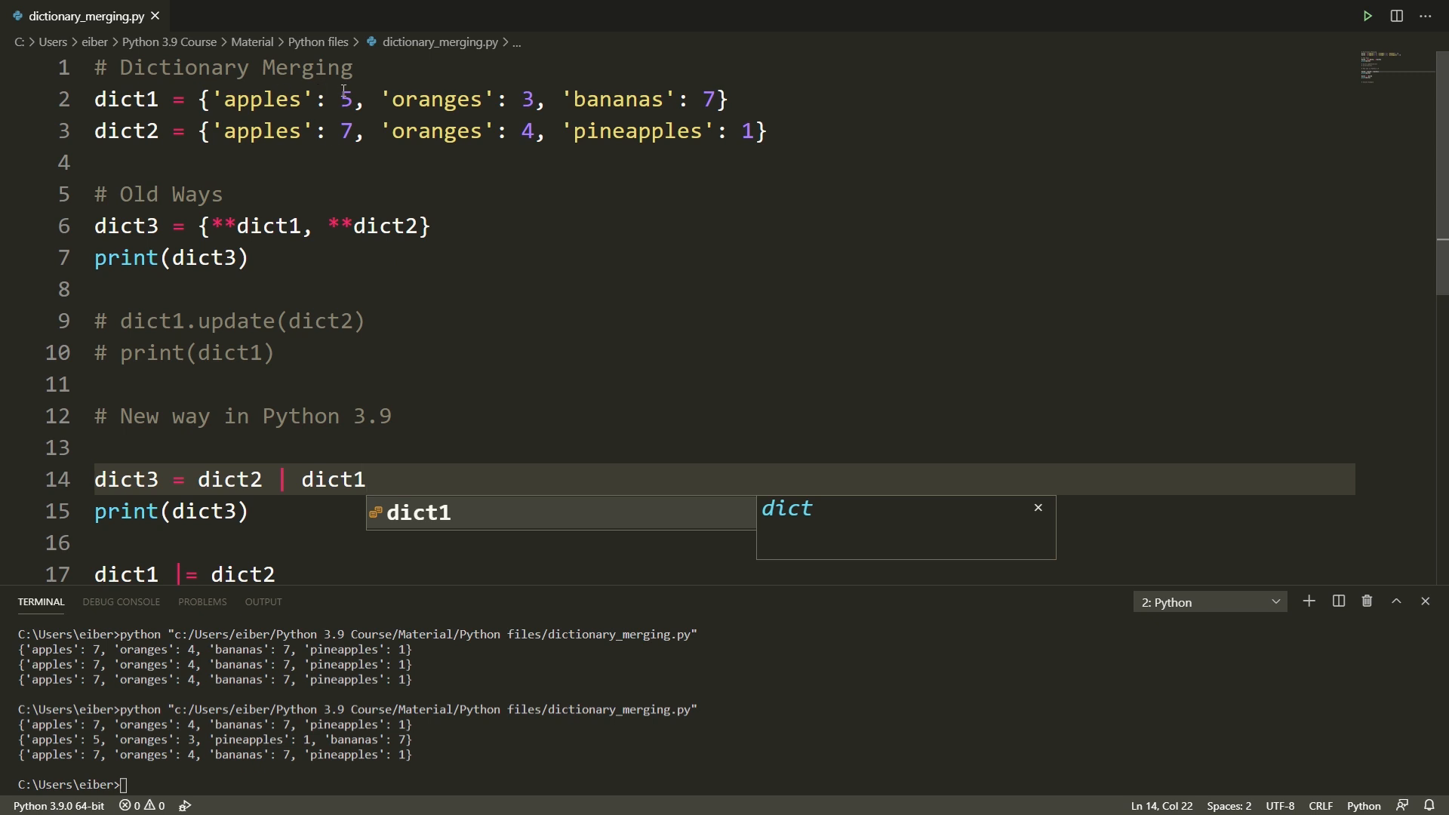
pyautogui.moveTo(136, 686)
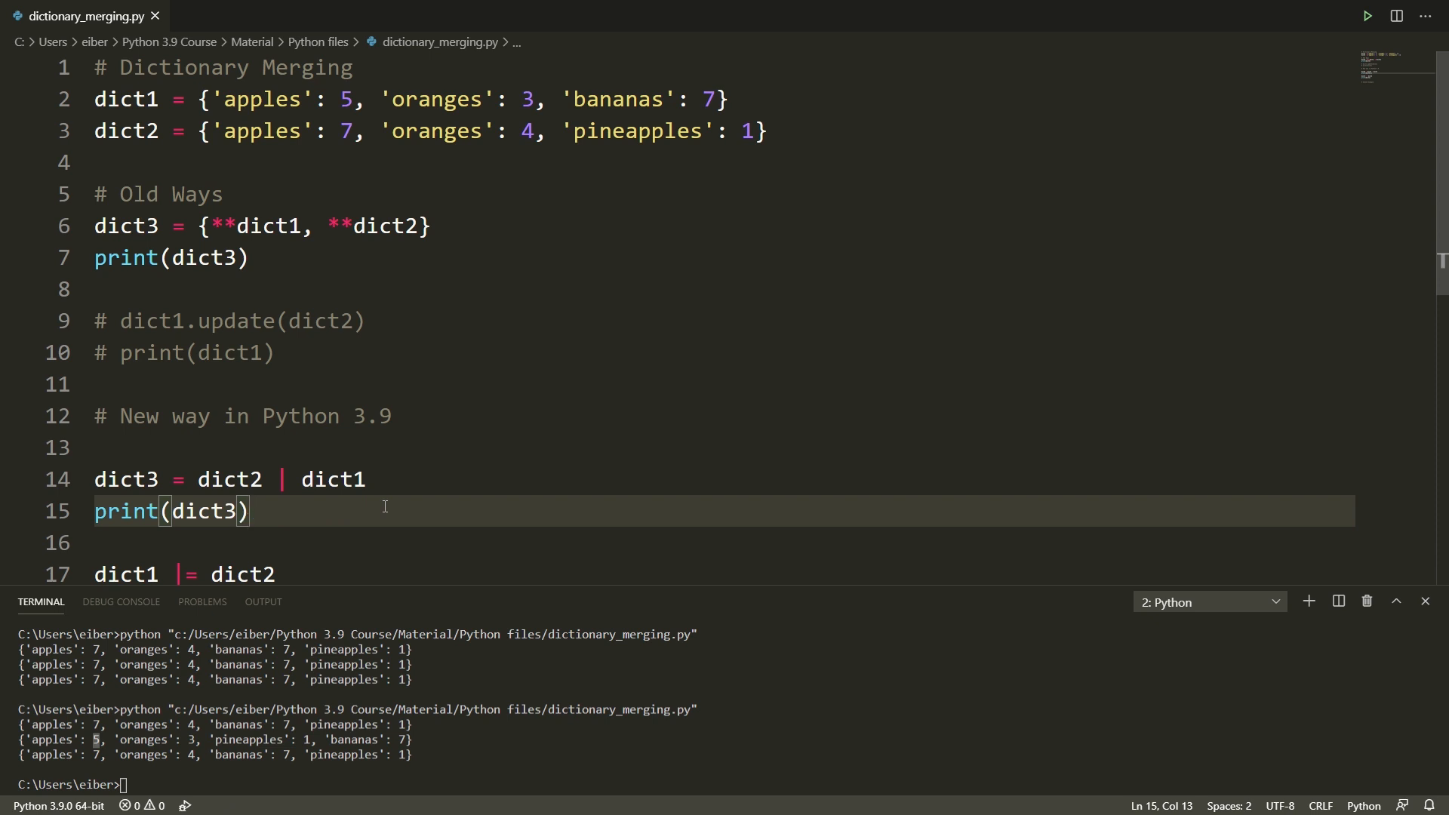
pyautogui.scroll(-3)
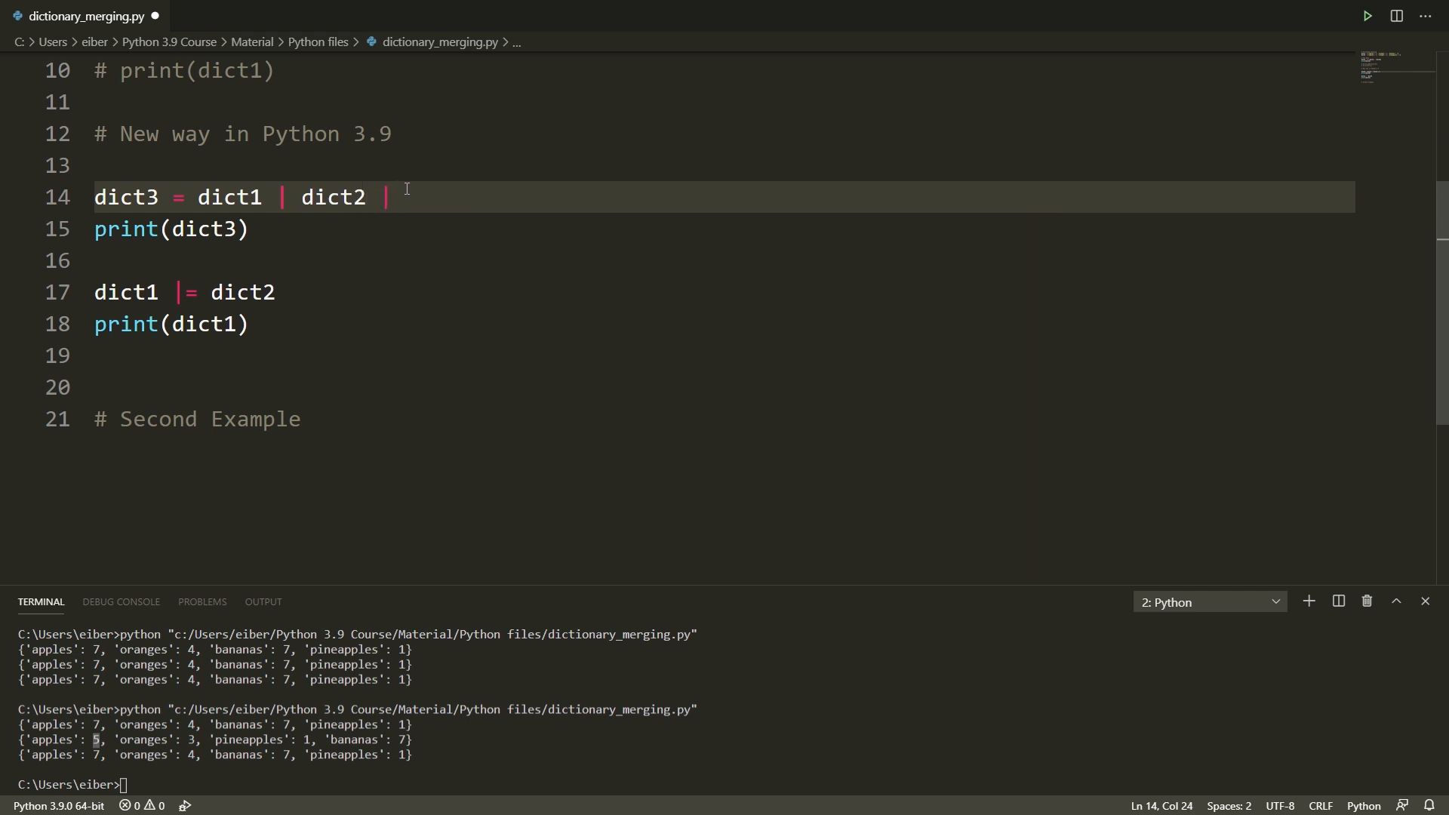
# - Chain {'kiwis': 50} onto dict1 | dict2 and run to see kiwis in the output
pyautogui.write('{}')
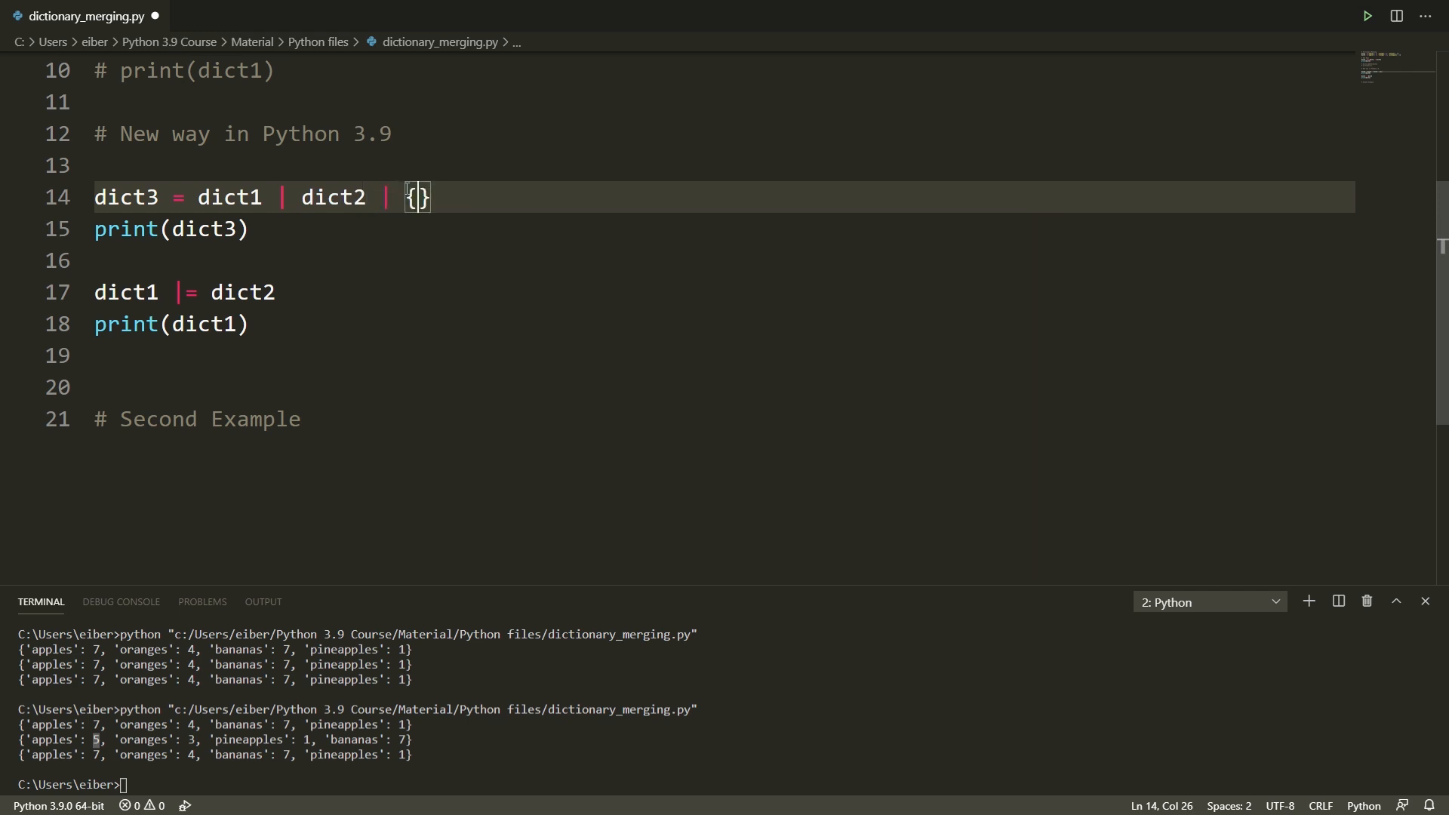
pyautogui.write("'kiwis'")
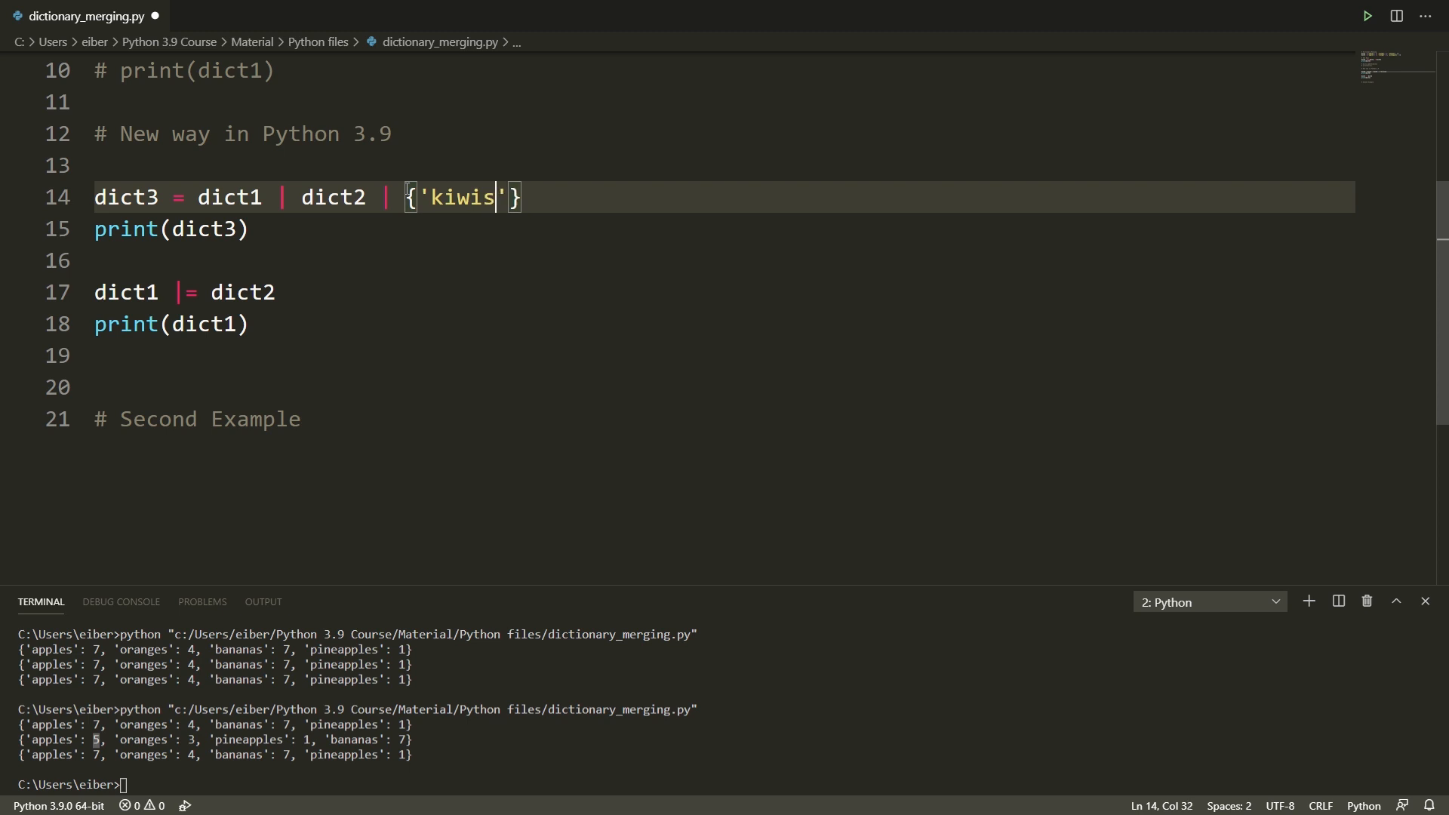
pyautogui.write(': 50')
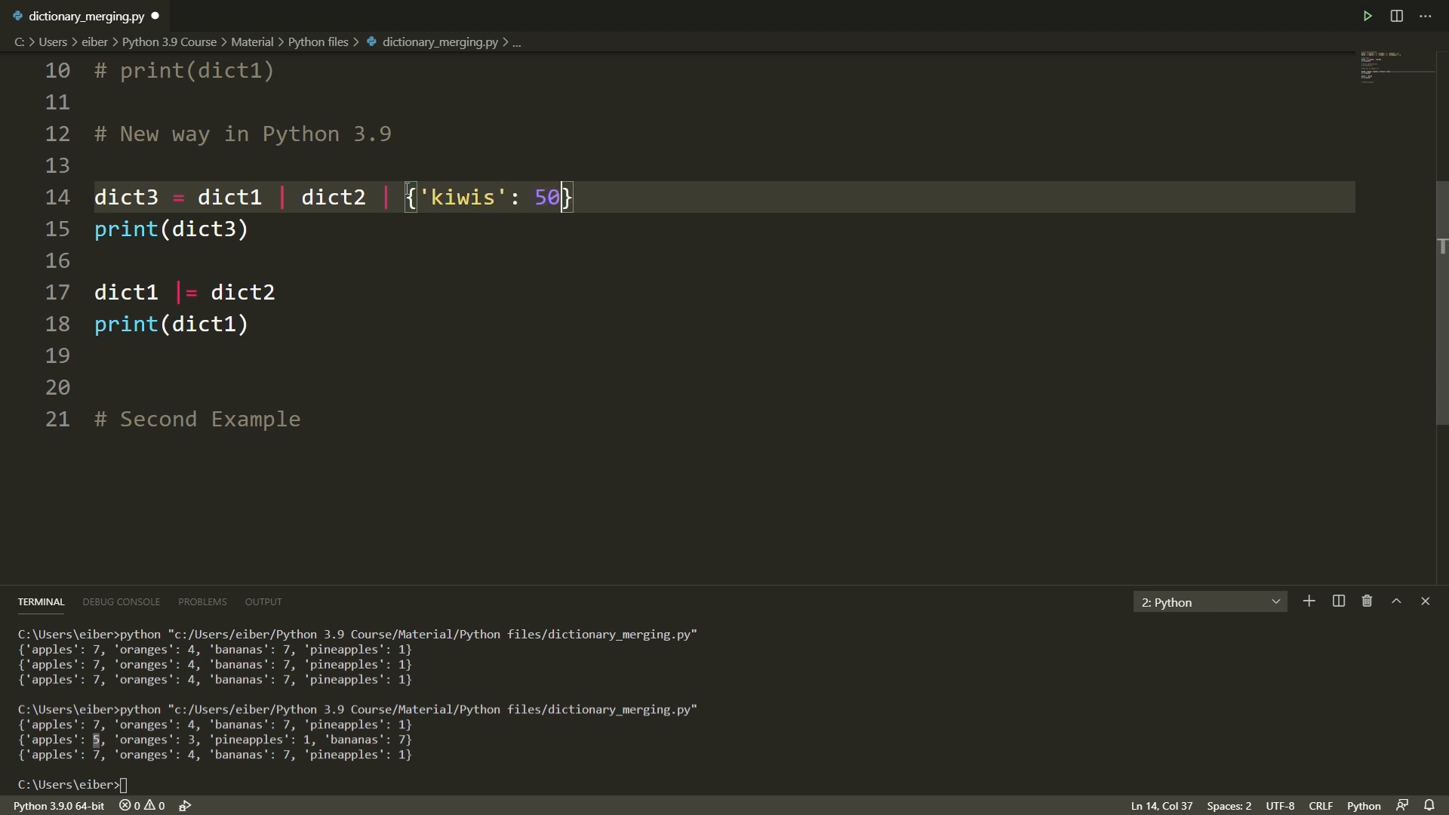
pyautogui.click(606, 197)
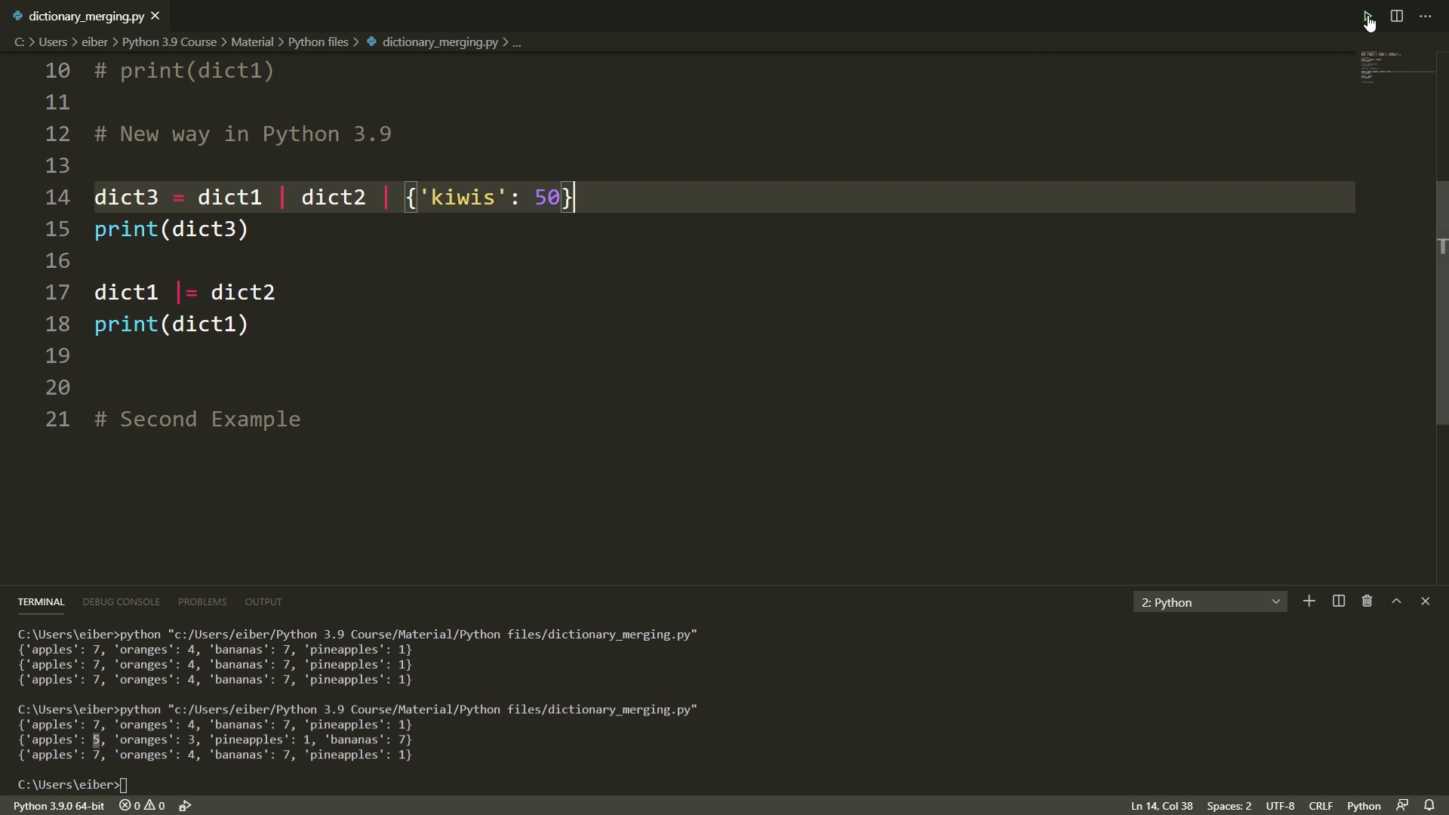
pyautogui.click(1366, 16)
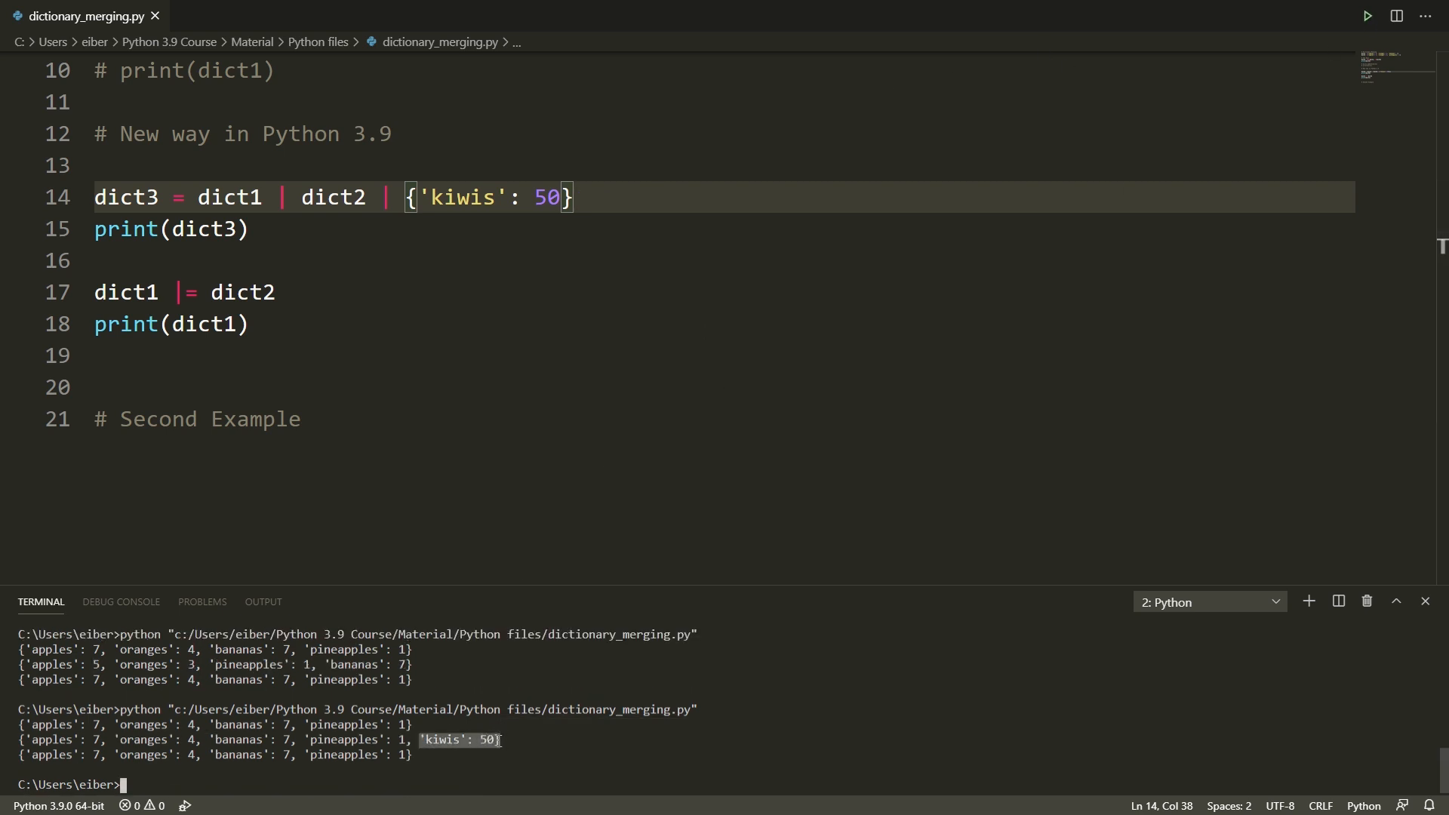
pyautogui.click(787, 341)
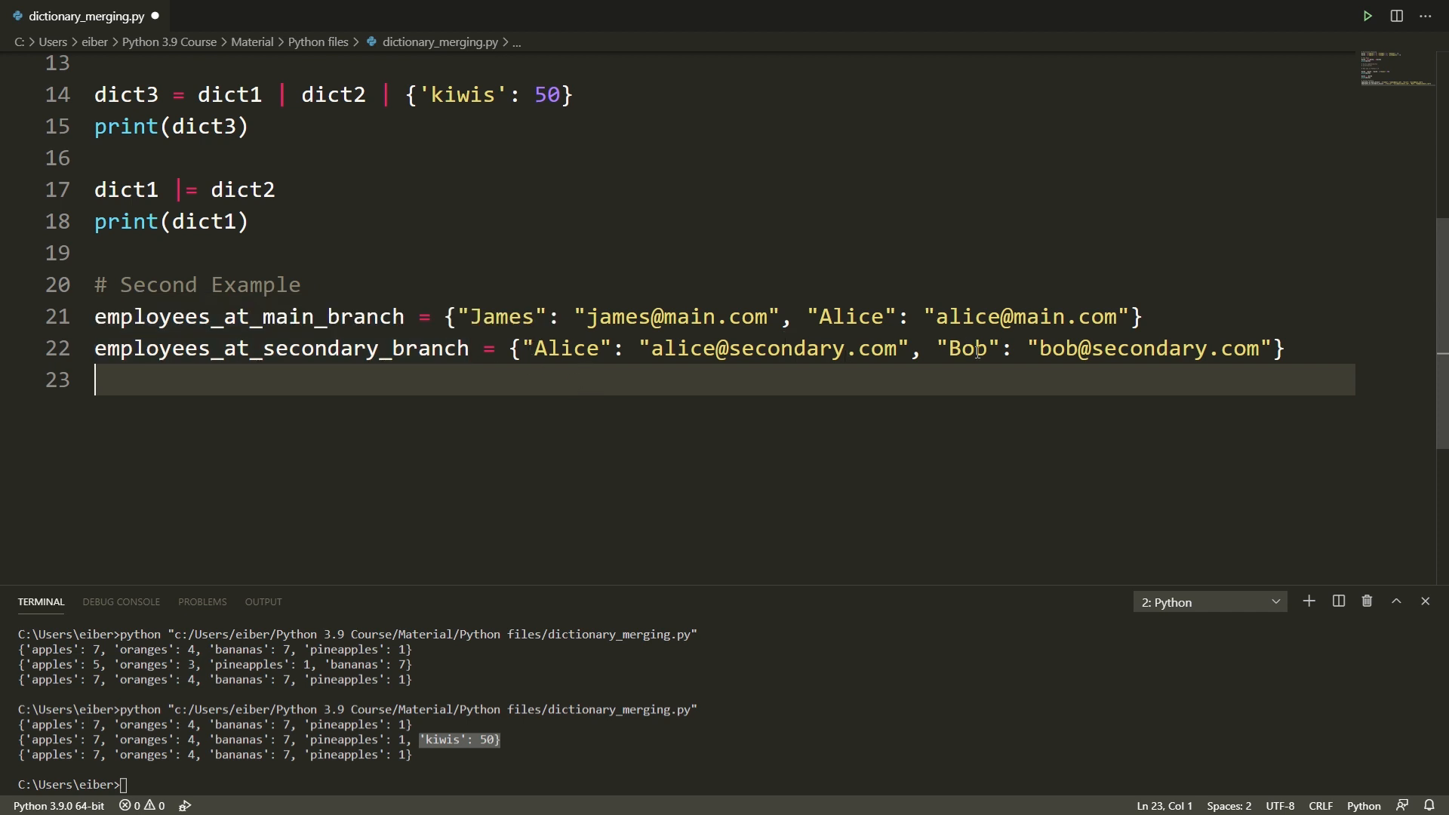
# - Begin line 24 with all_employees = below the two branch employee dictionaries
pyautogui.write('al')
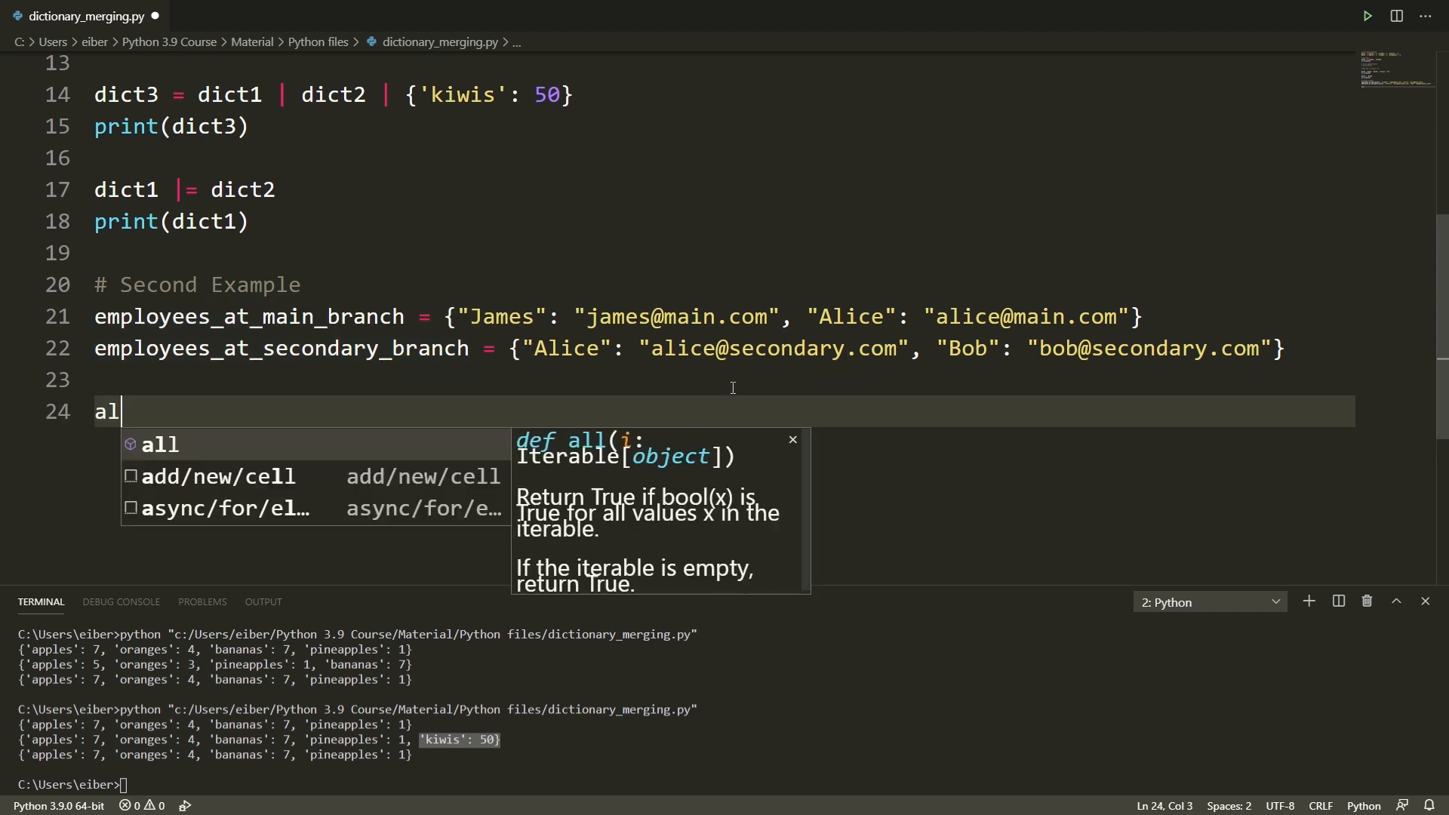
pyautogui.write('_emplo')
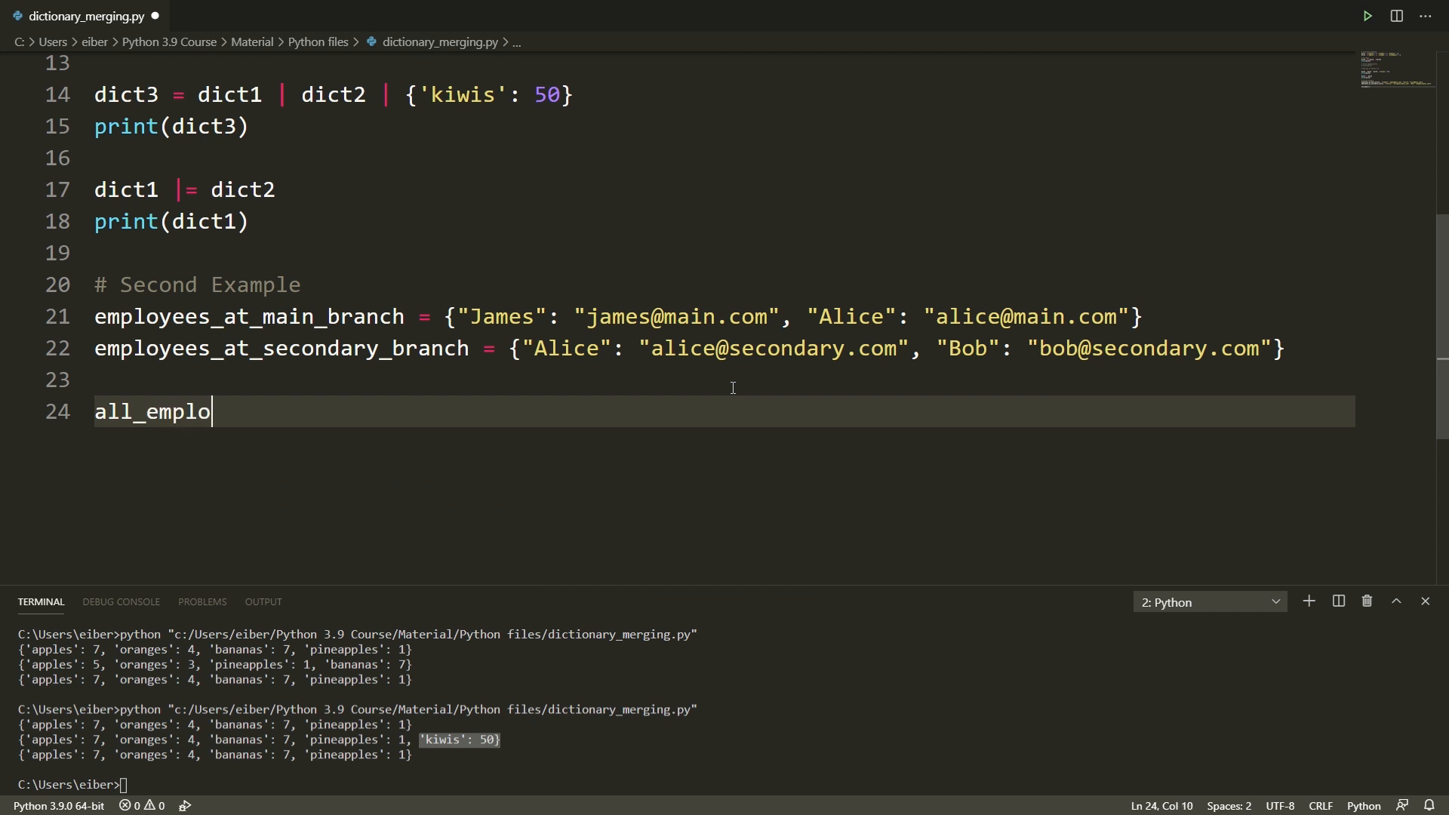
pyautogui.write('yees =')
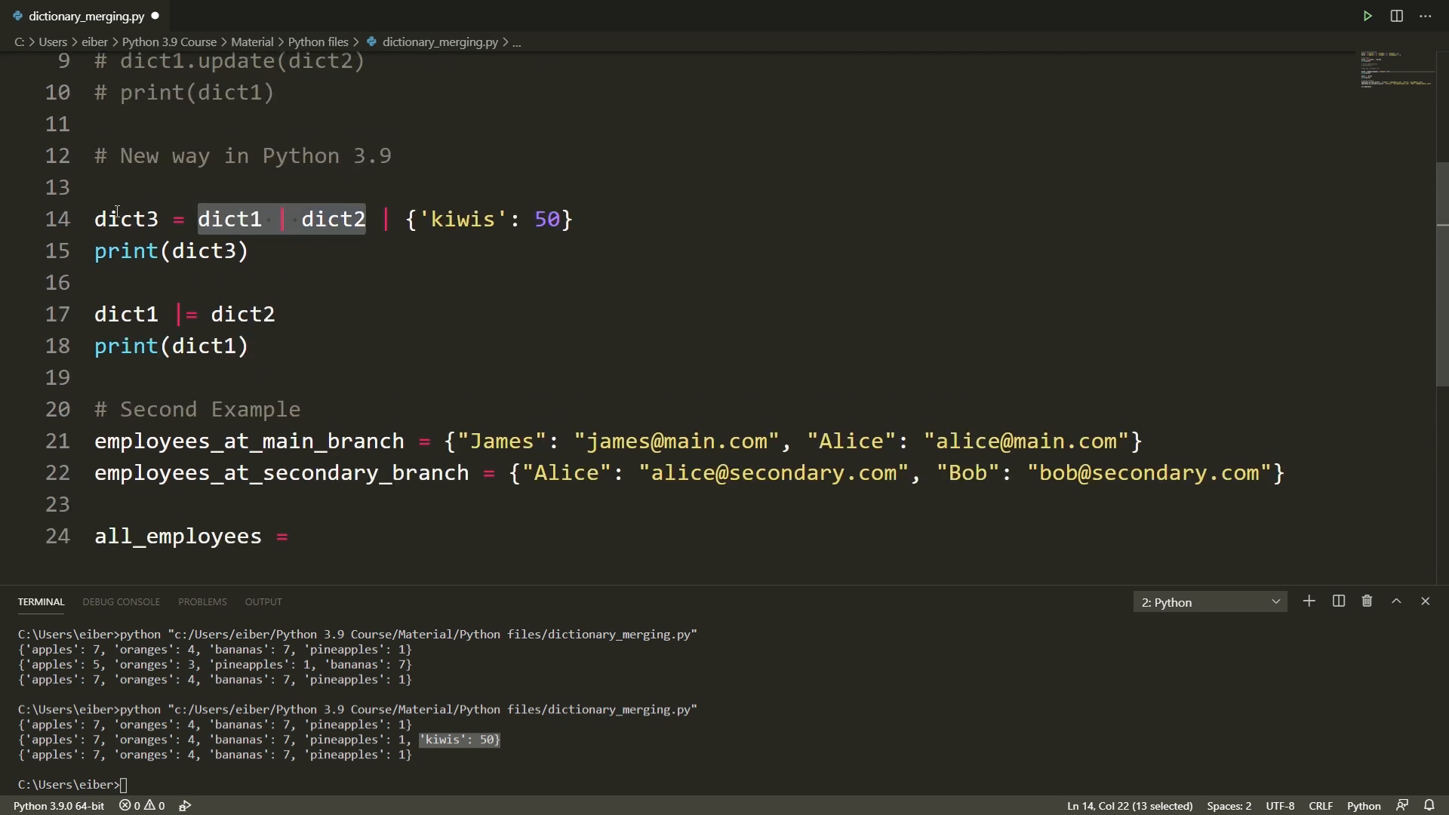
# - Set all_employees to employees_at_secondary_branch | employees_at_main_branch, print it, and rerun
pyautogui.scroll(-3)
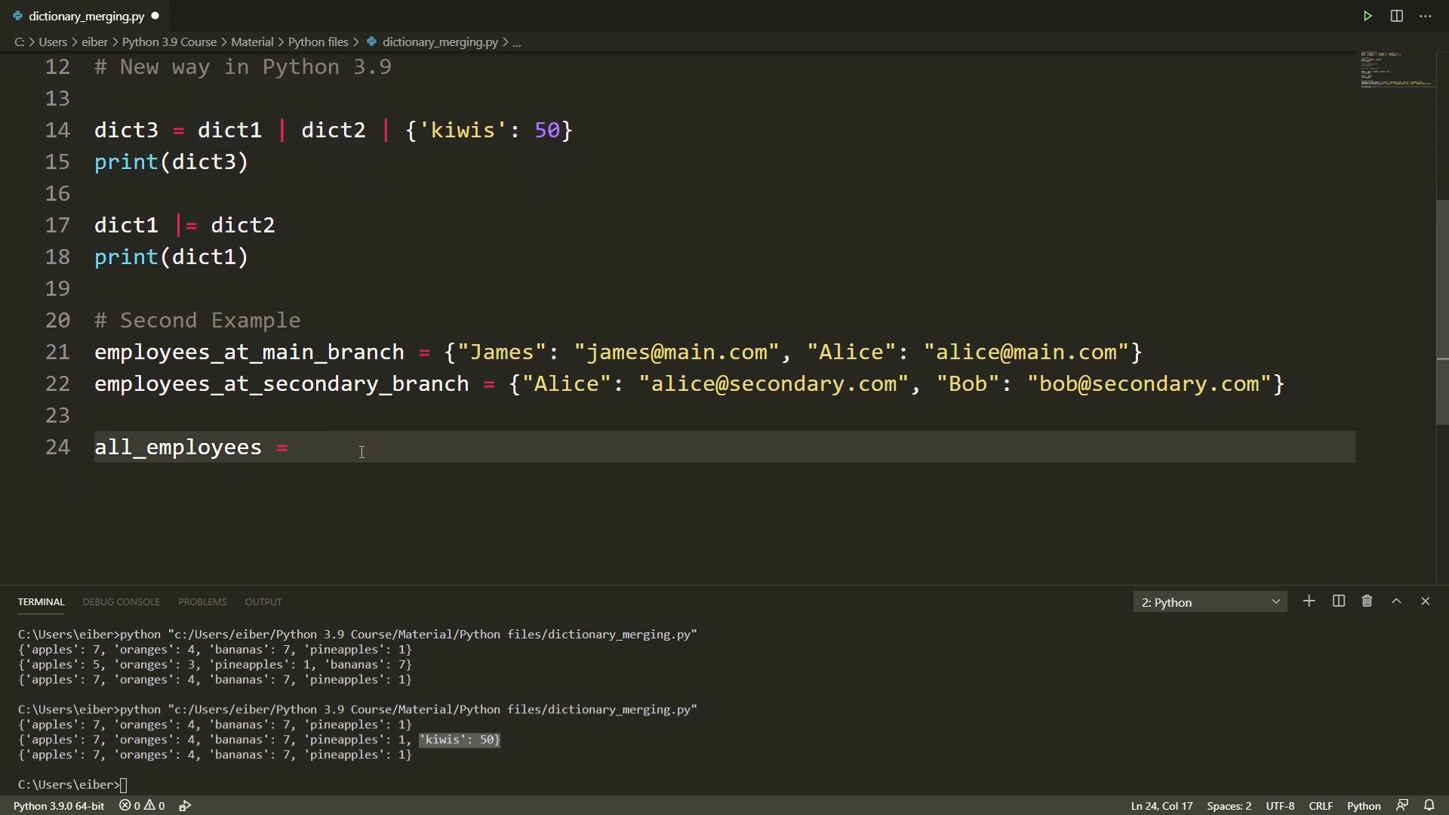
pyautogui.moveTo(533, 482)
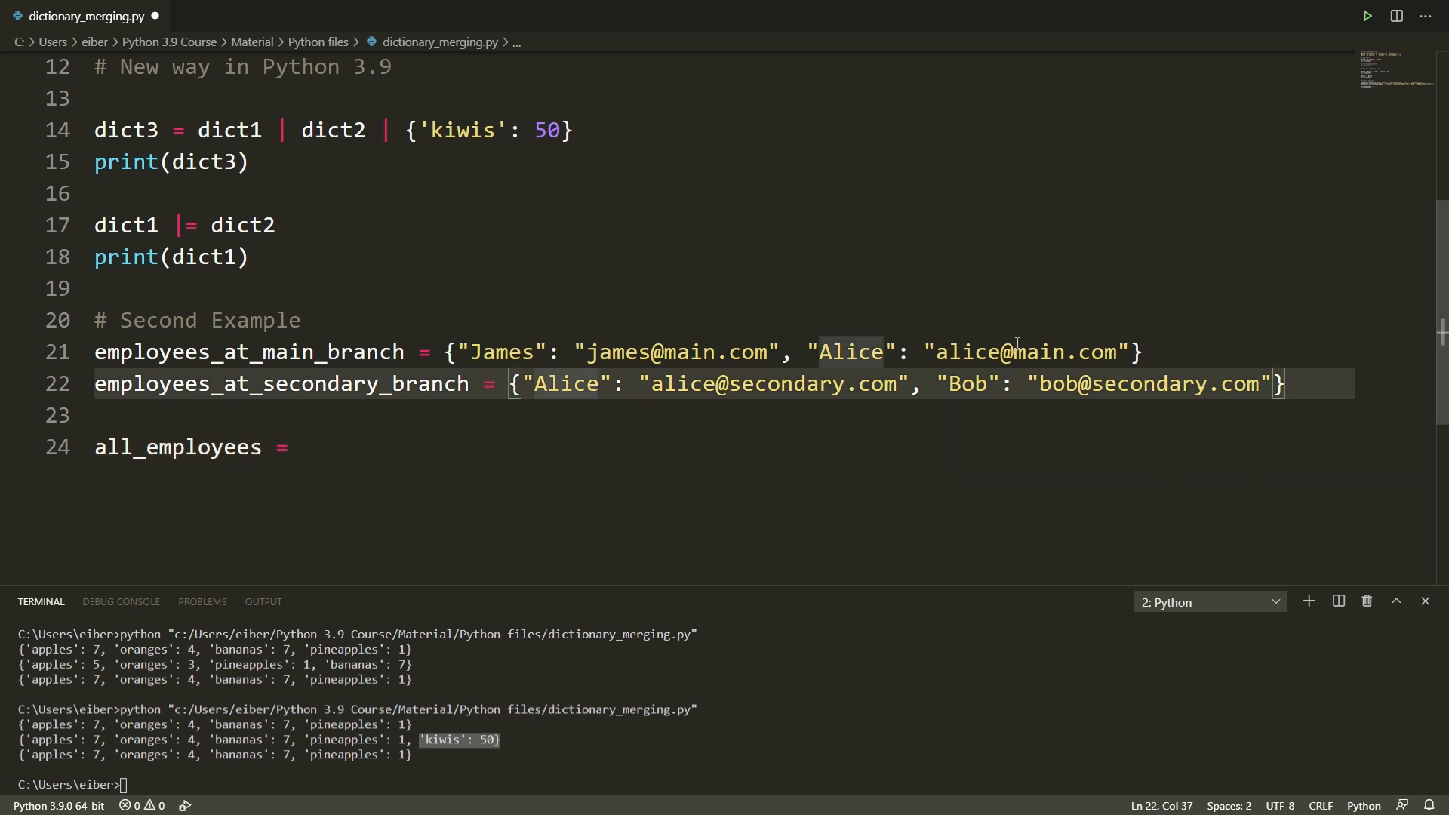
pyautogui.moveTo(717, 408)
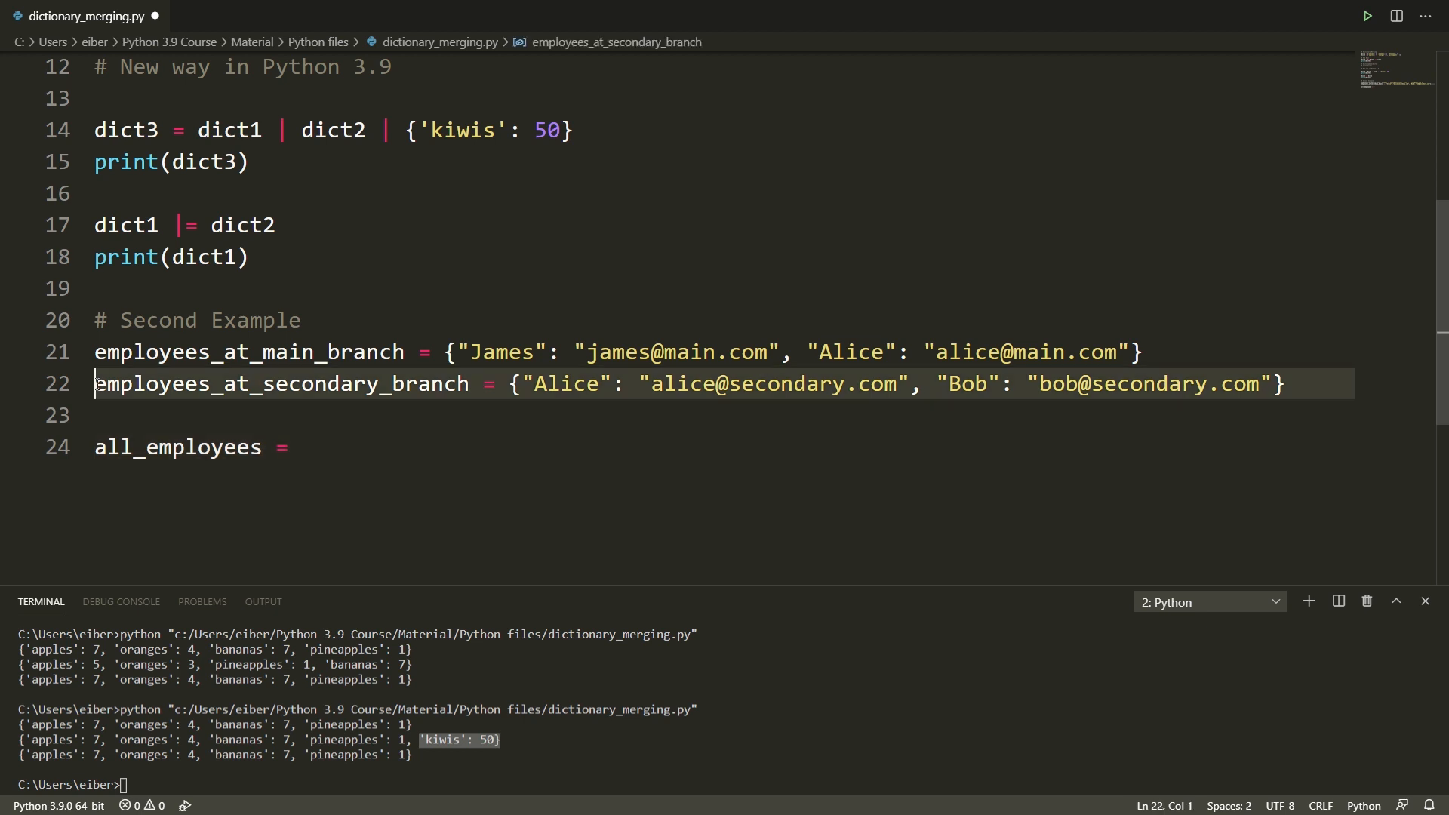
pyautogui.write('employees_at_secondary_branch |')
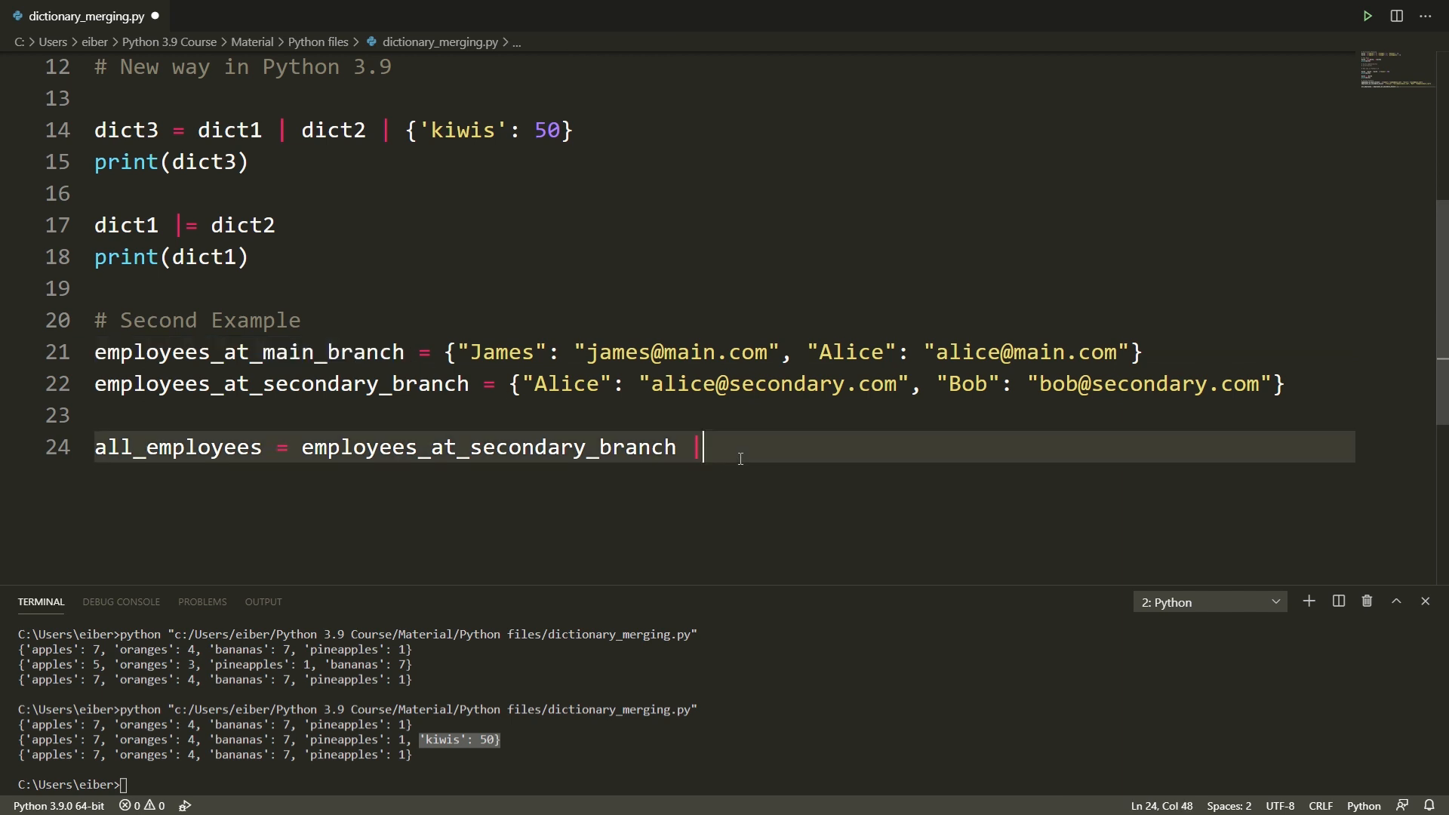
pyautogui.write('employees_at_main_branch')
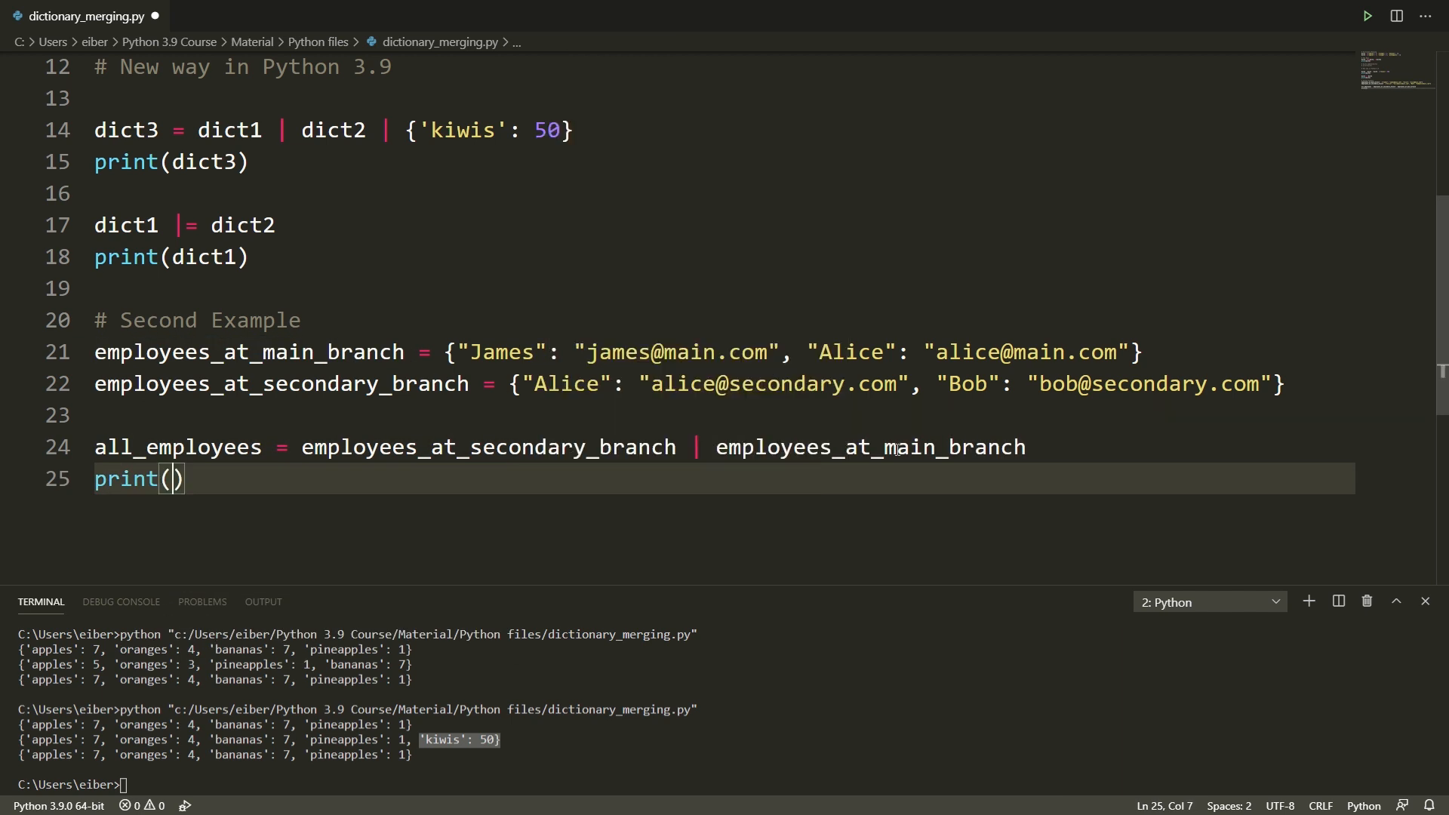
pyautogui.write('employees')
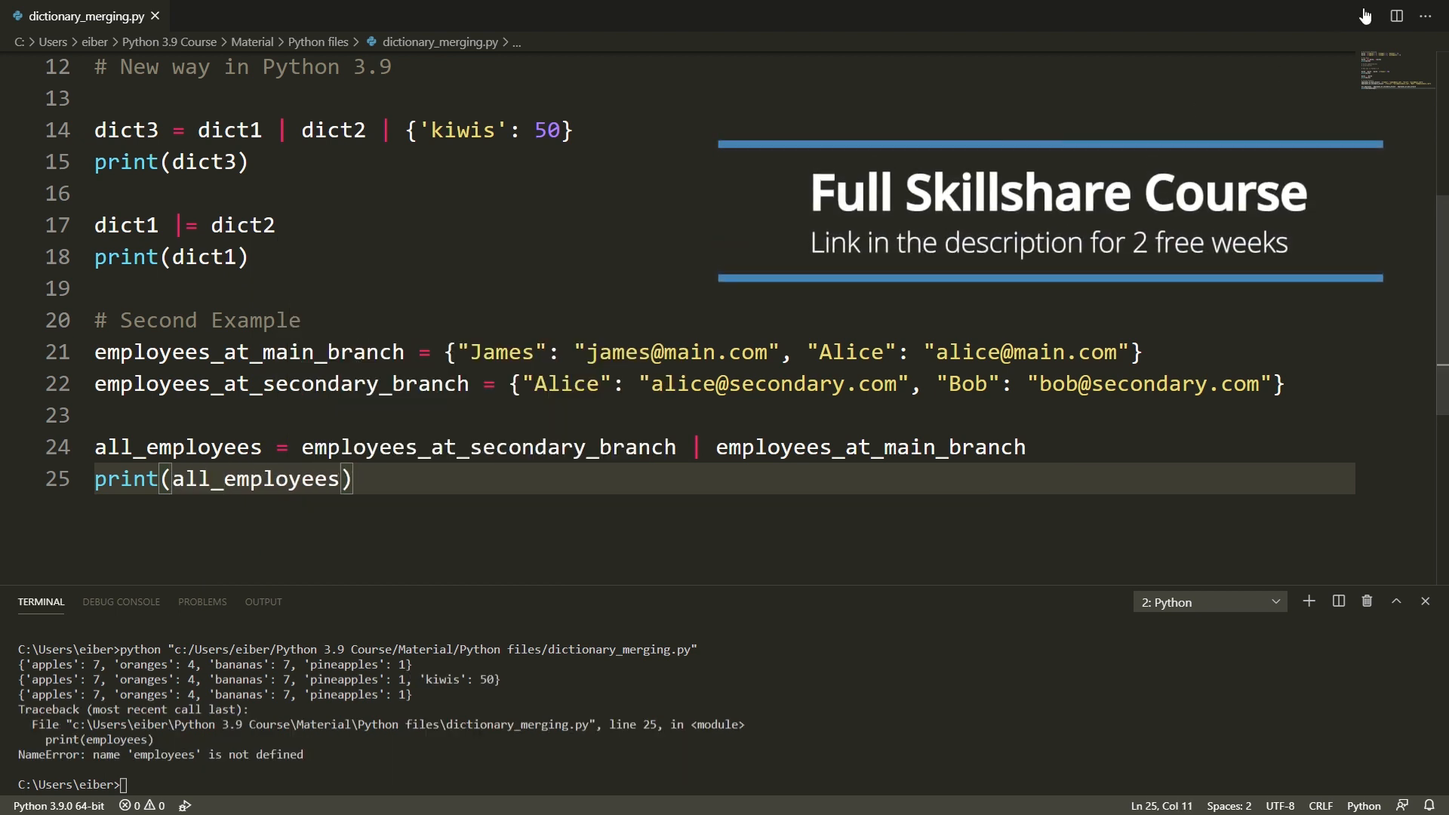
pyautogui.click(1365, 16)
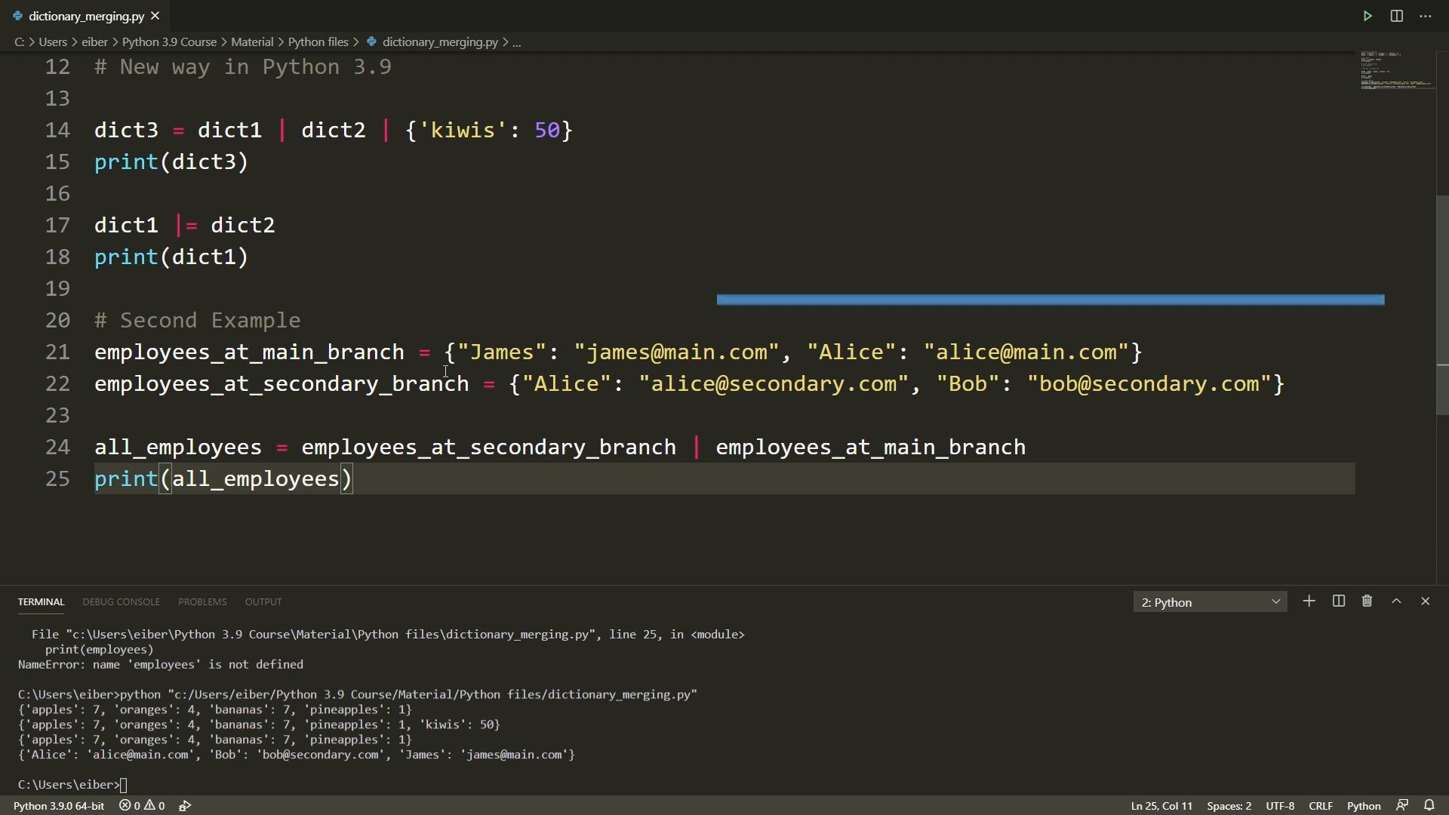